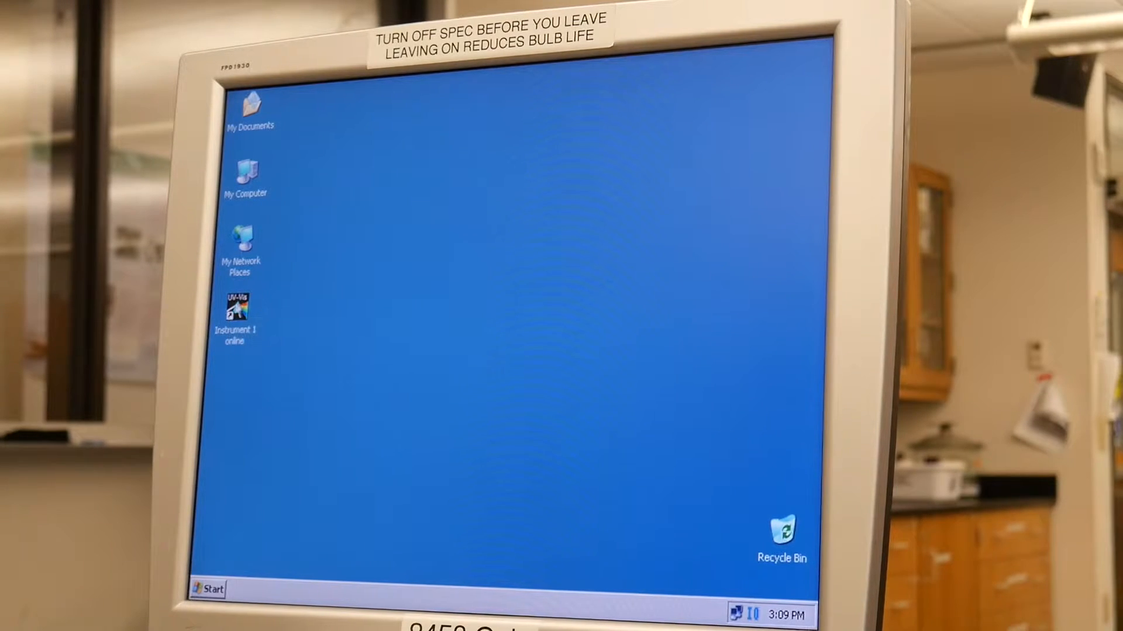
Step: Launch the Instrument 1 online software and enter 'science' as the operator name
click(235, 308)
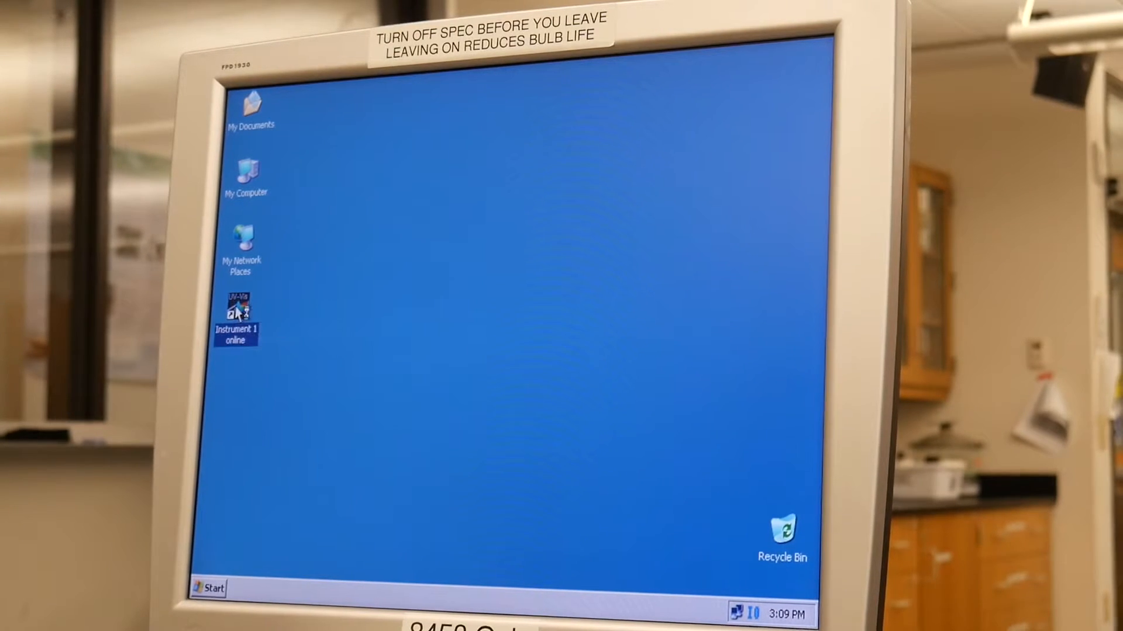
double_click(235, 307)
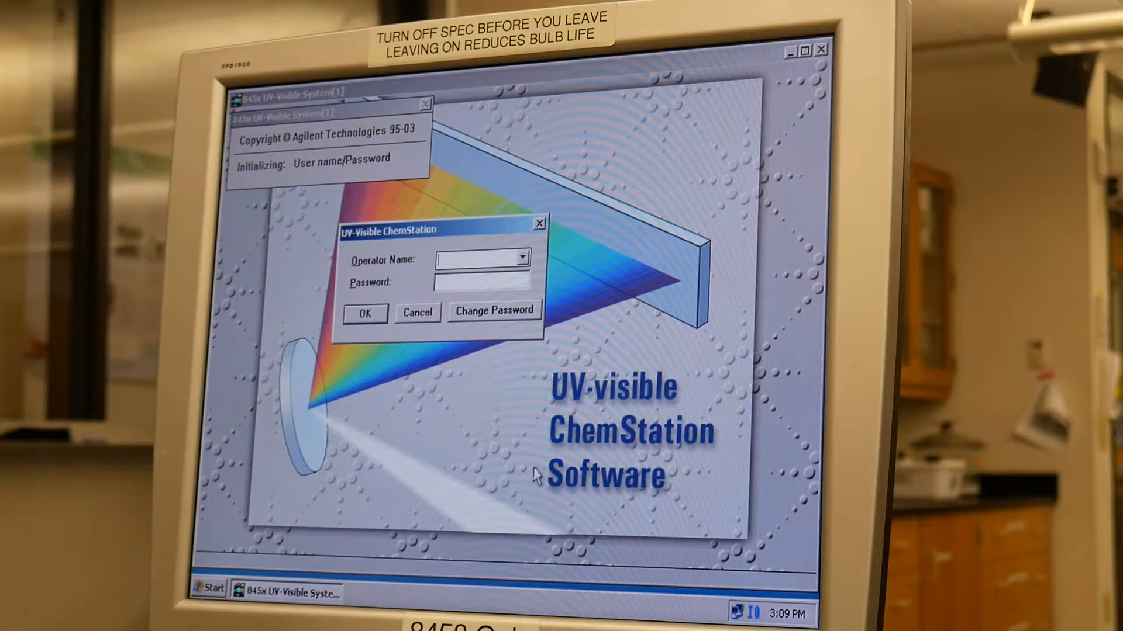
mouse_move(641, 512)
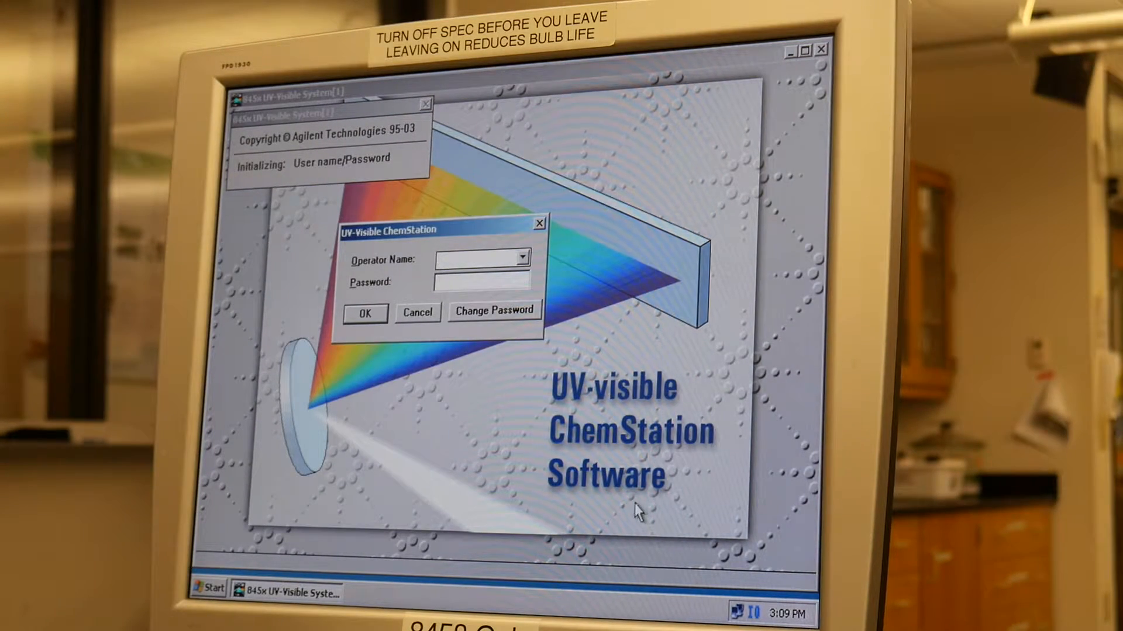
click(365, 313)
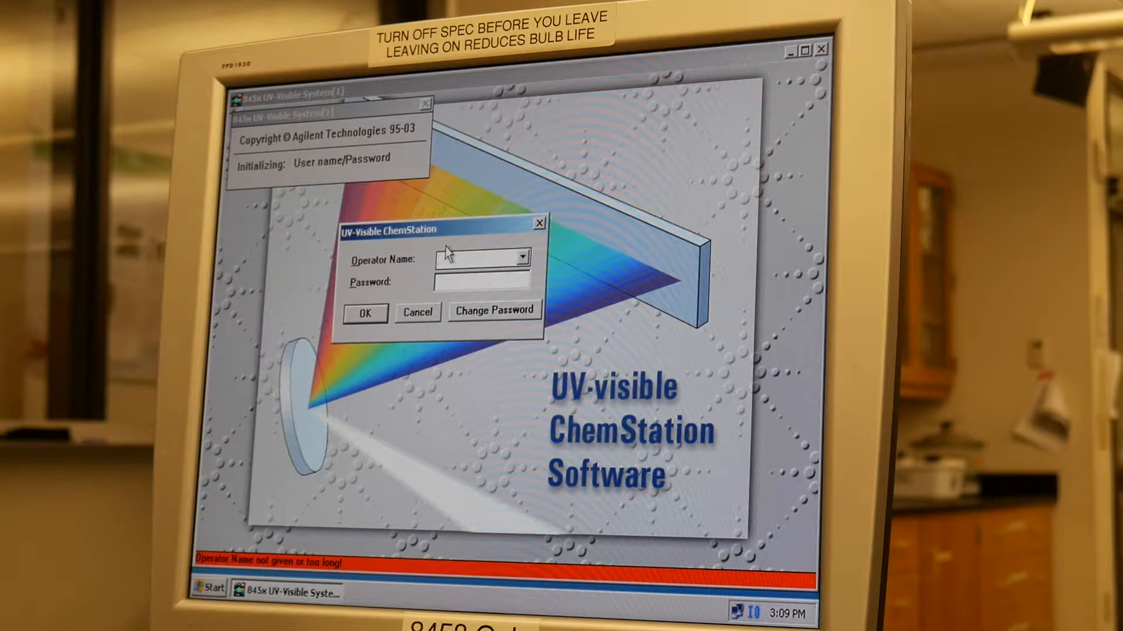
text(science)
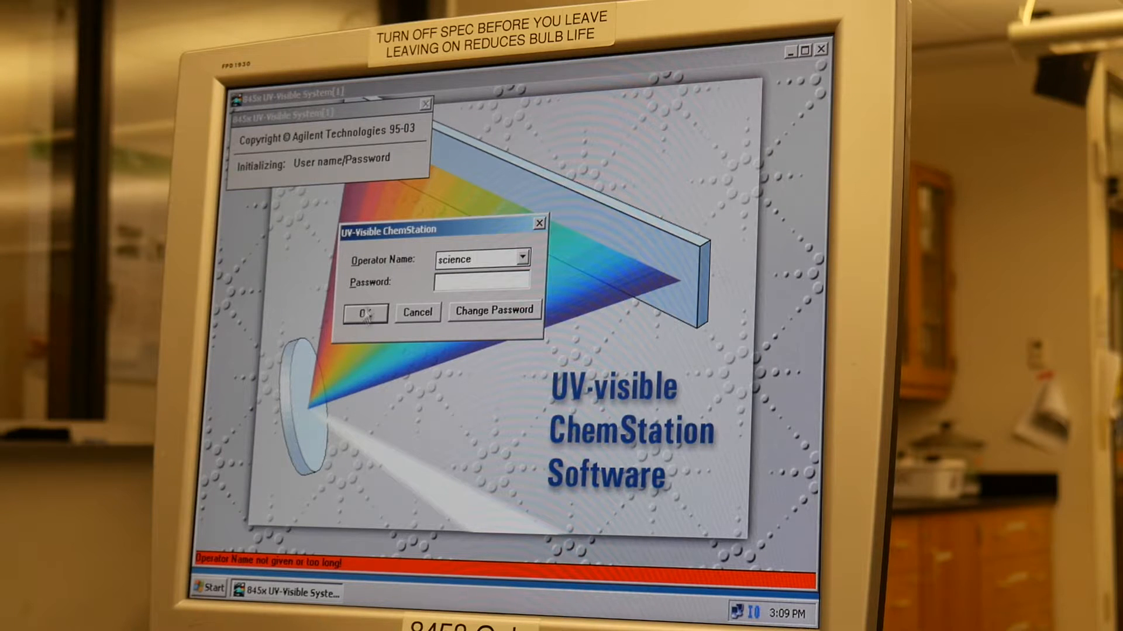
Step: Log in as science and set the Tungsten (Vis) lamp to ON
click(365, 312)
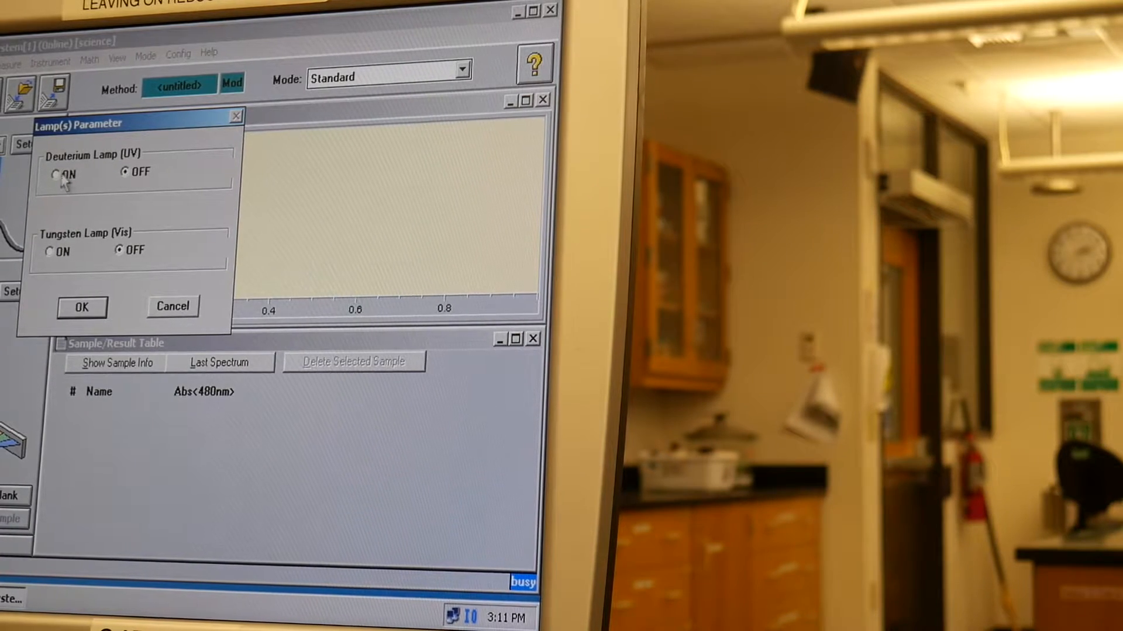
mouse_move(121, 232)
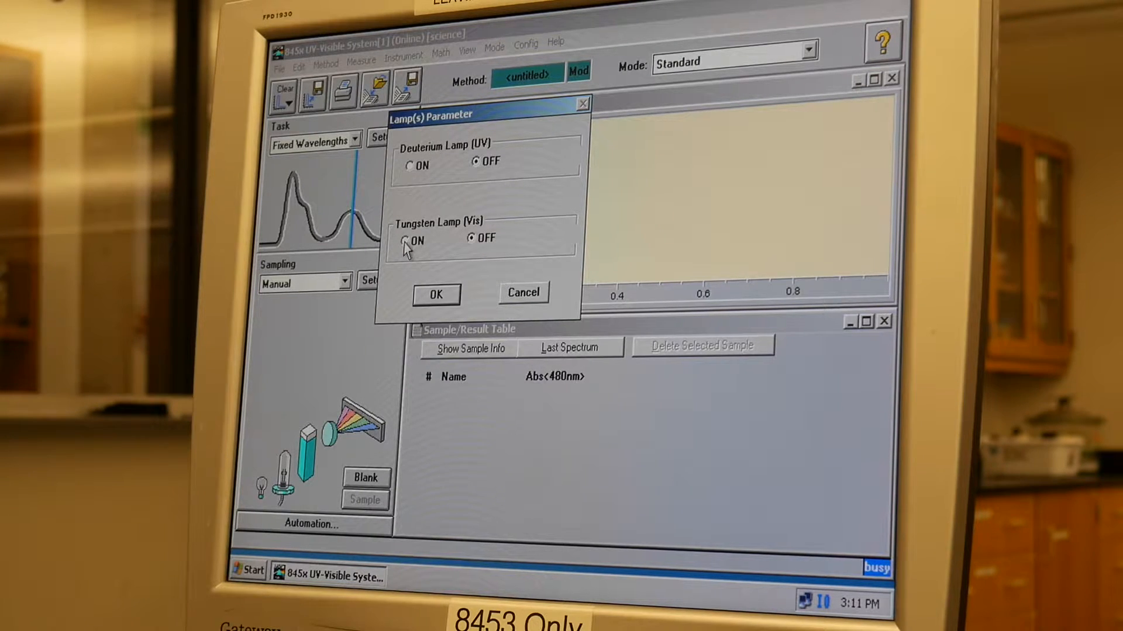
click(409, 240)
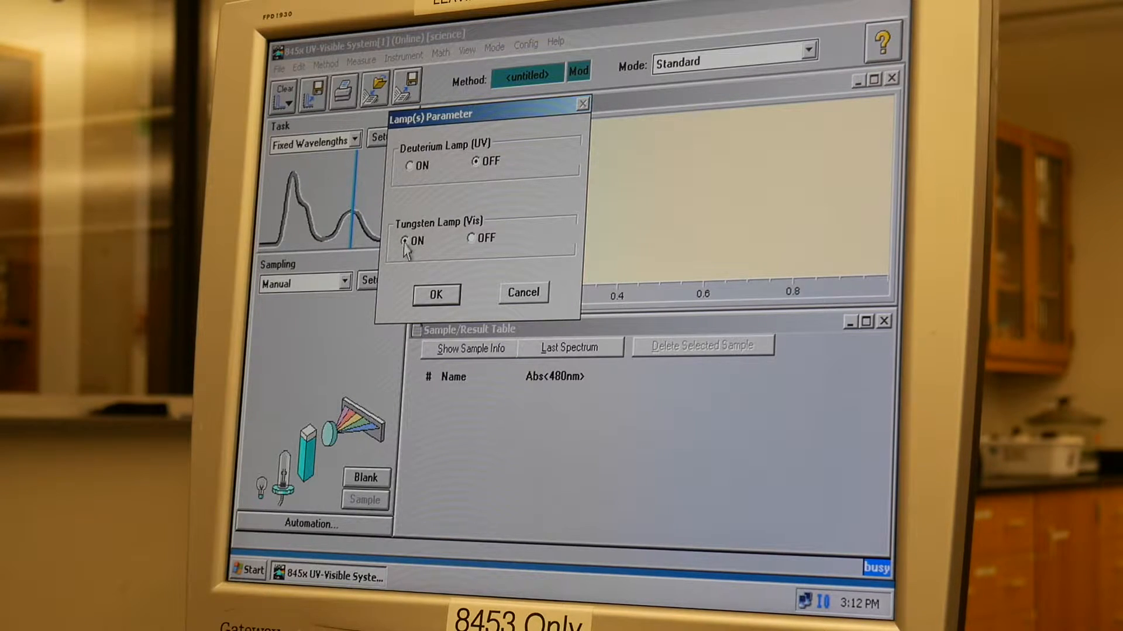
click(435, 294)
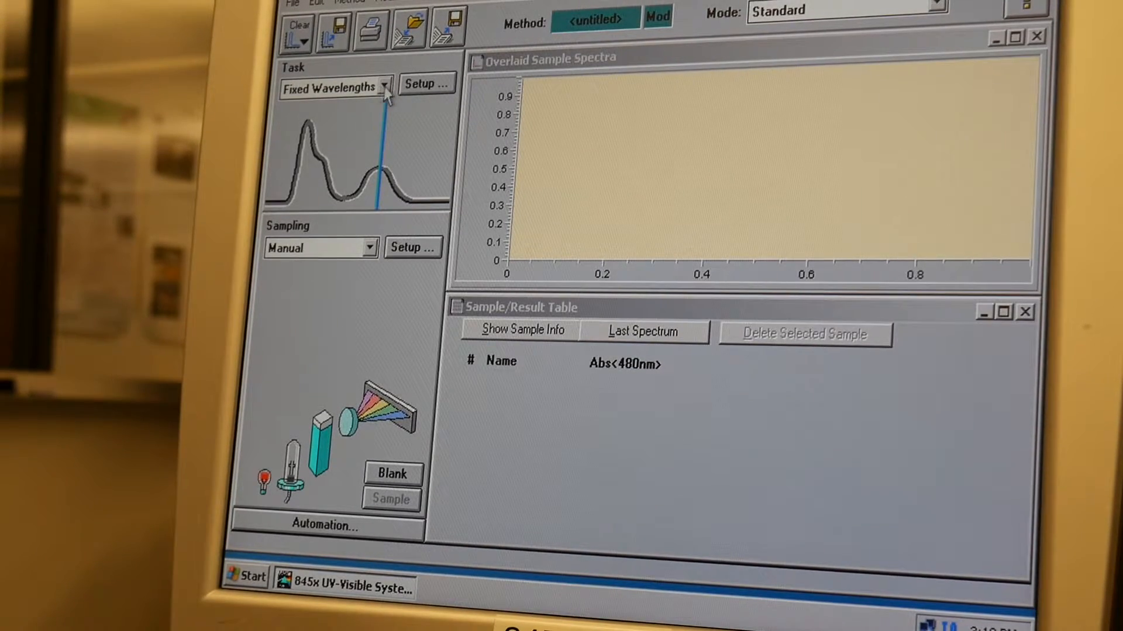
Step: Choose the Spectrum/Peaks task and accept its default peak and valley parameters
click(385, 86)
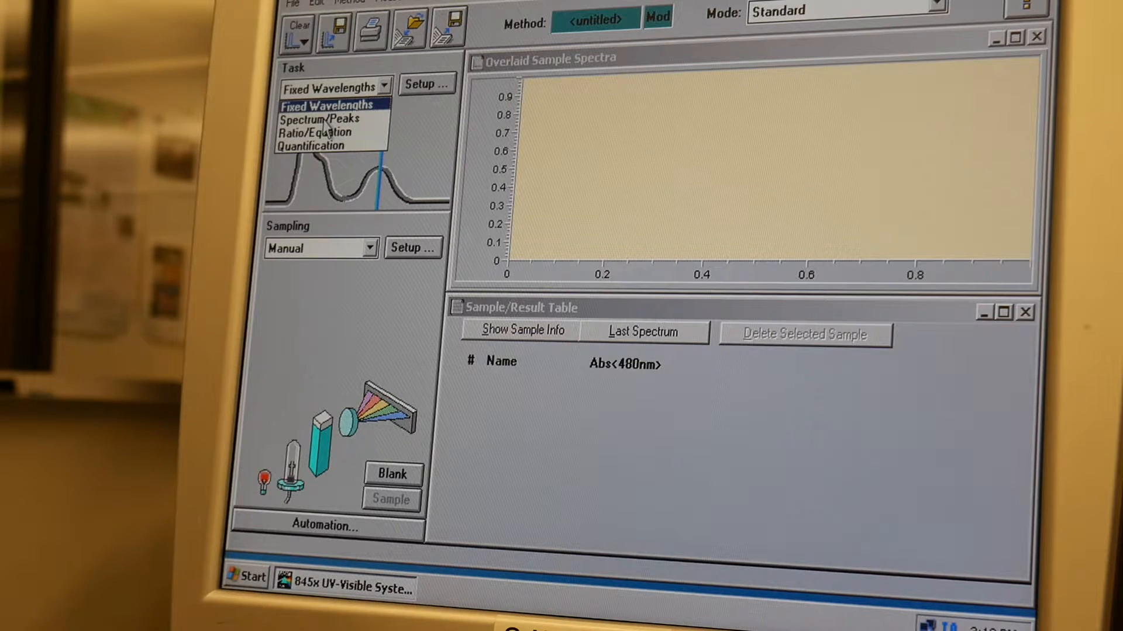
click(330, 118)
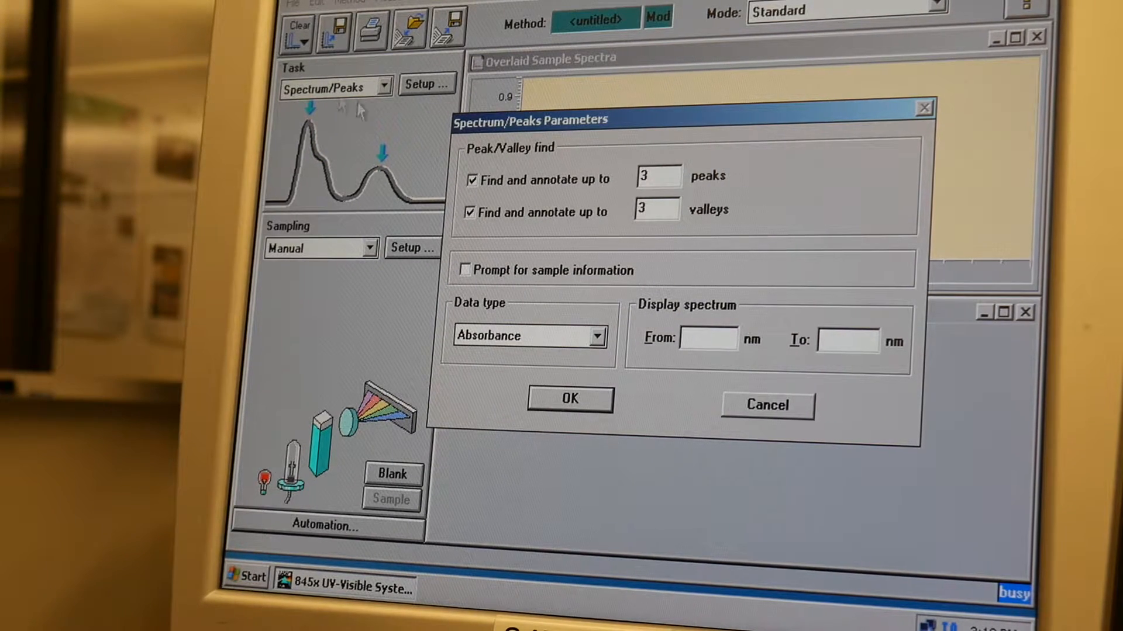
mouse_move(634, 169)
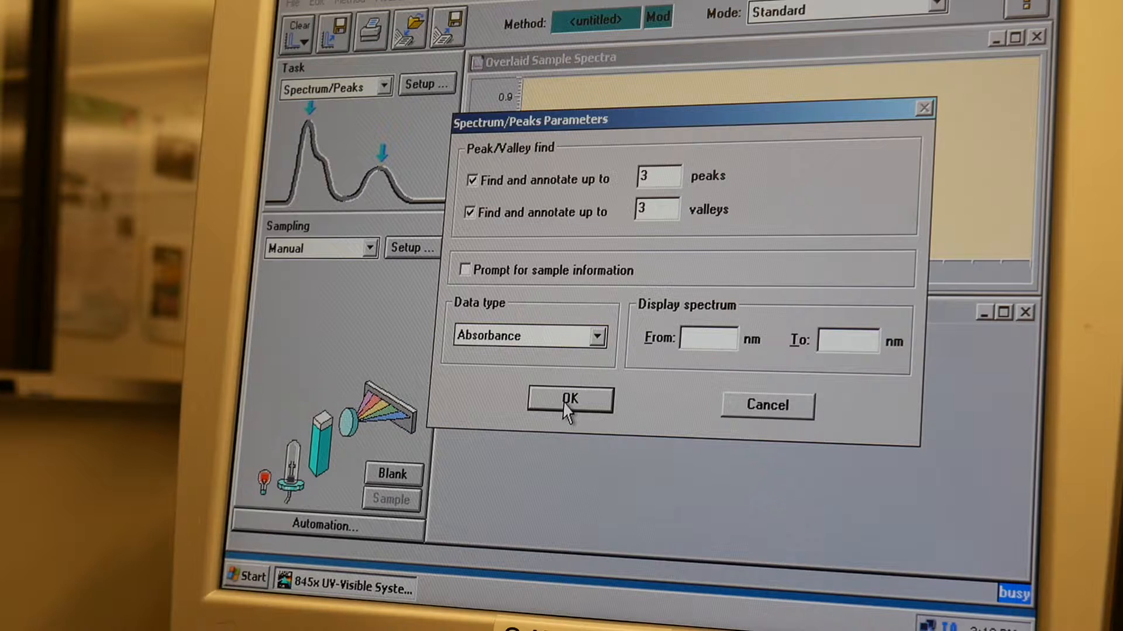
click(597, 335)
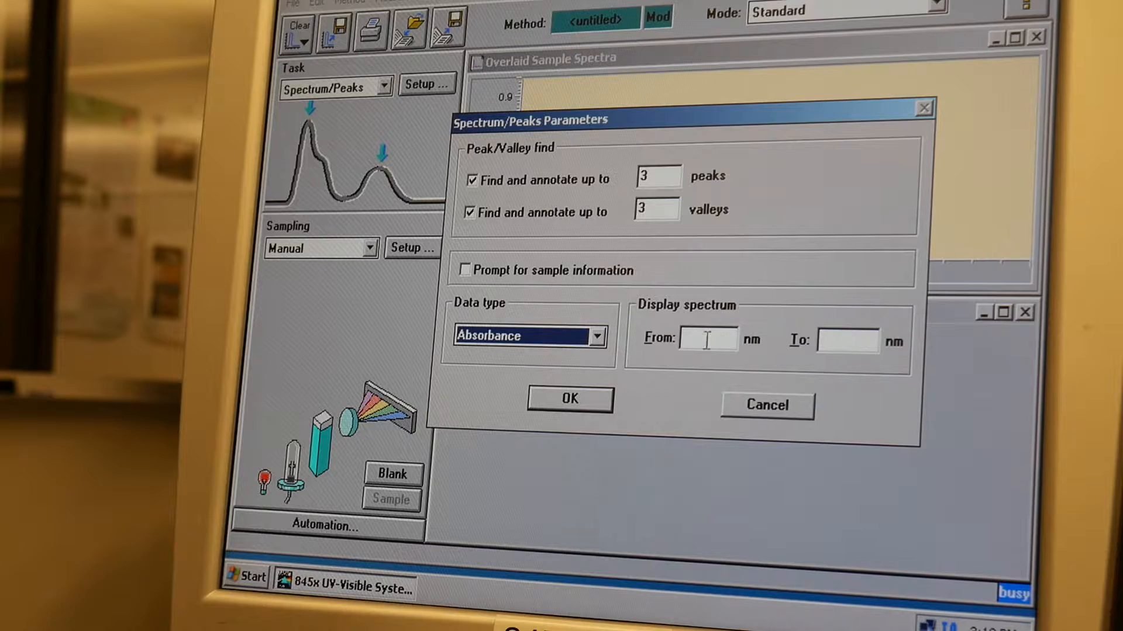
mouse_move(812, 342)
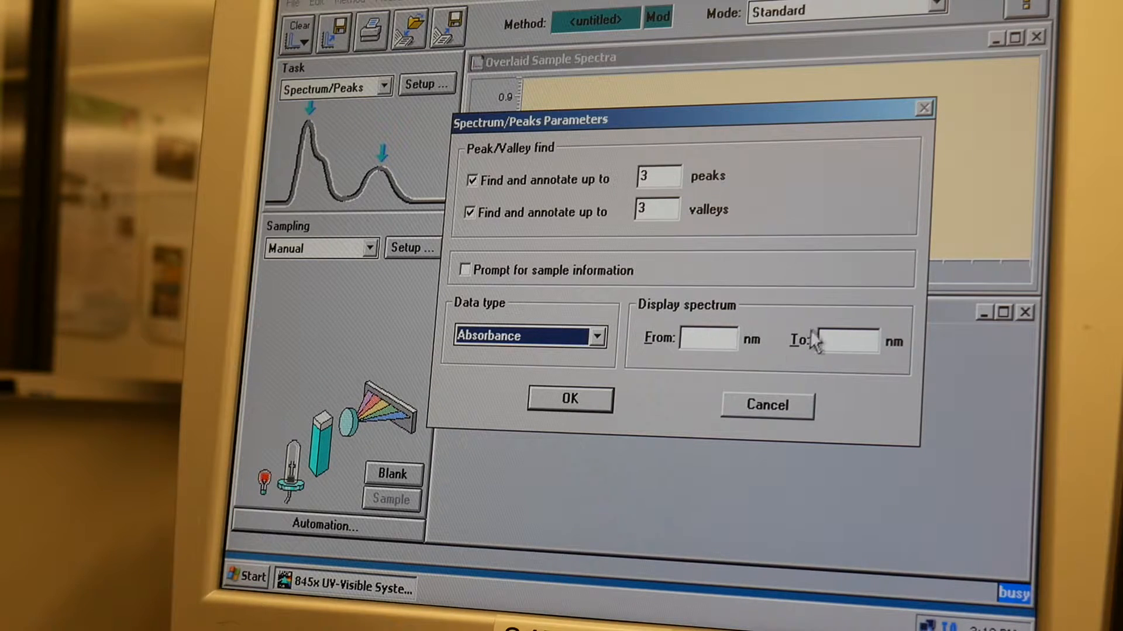
click(569, 399)
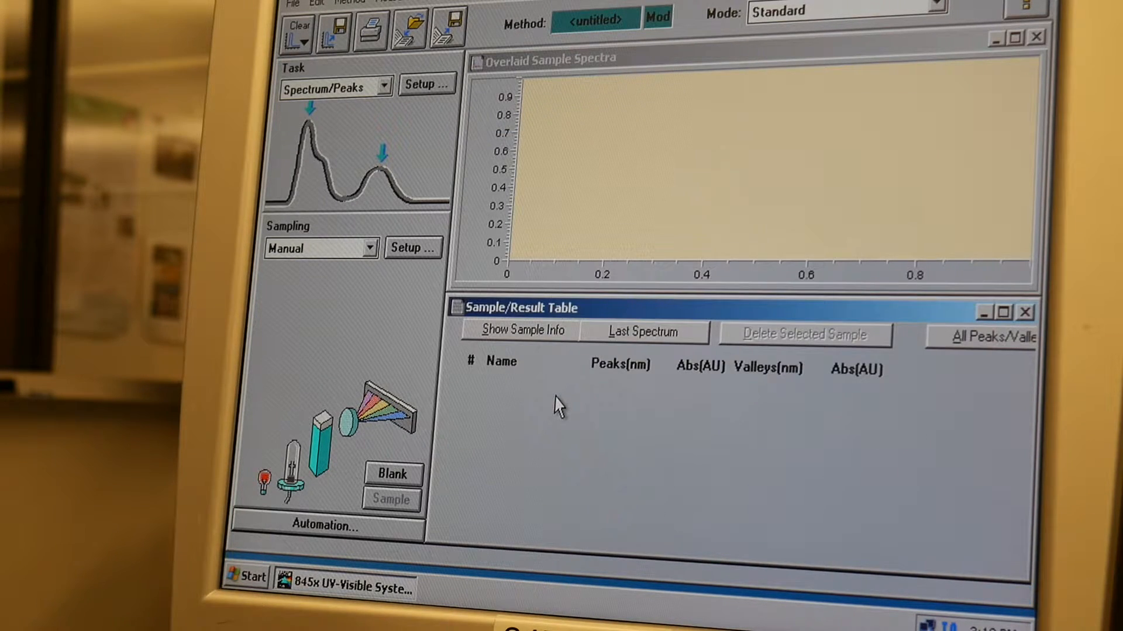
mouse_move(530, 361)
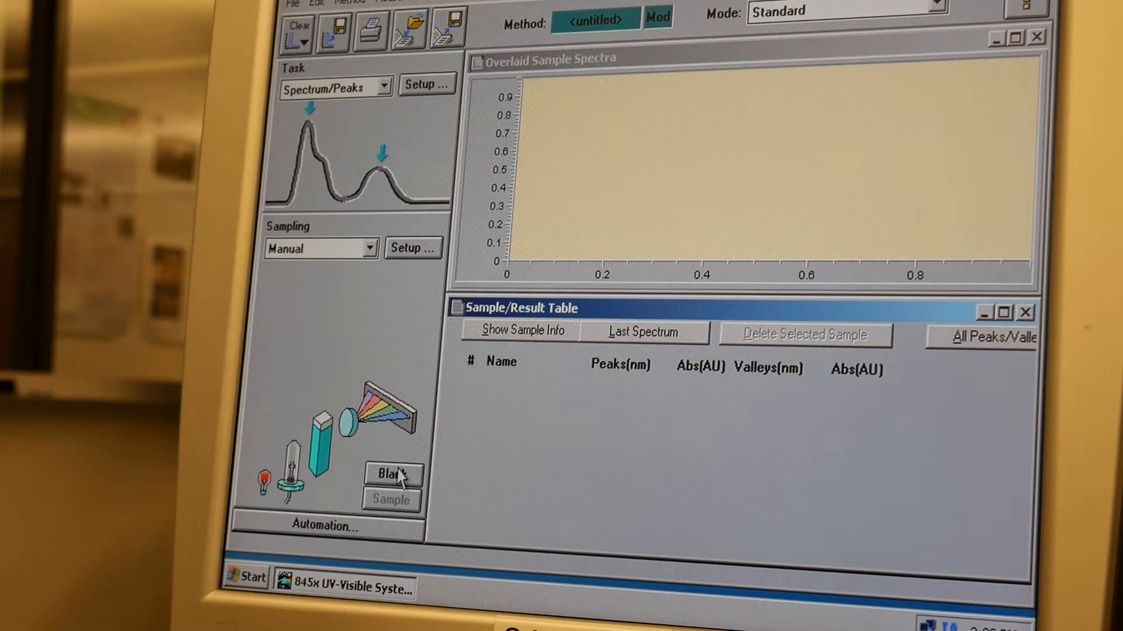
click(393, 473)
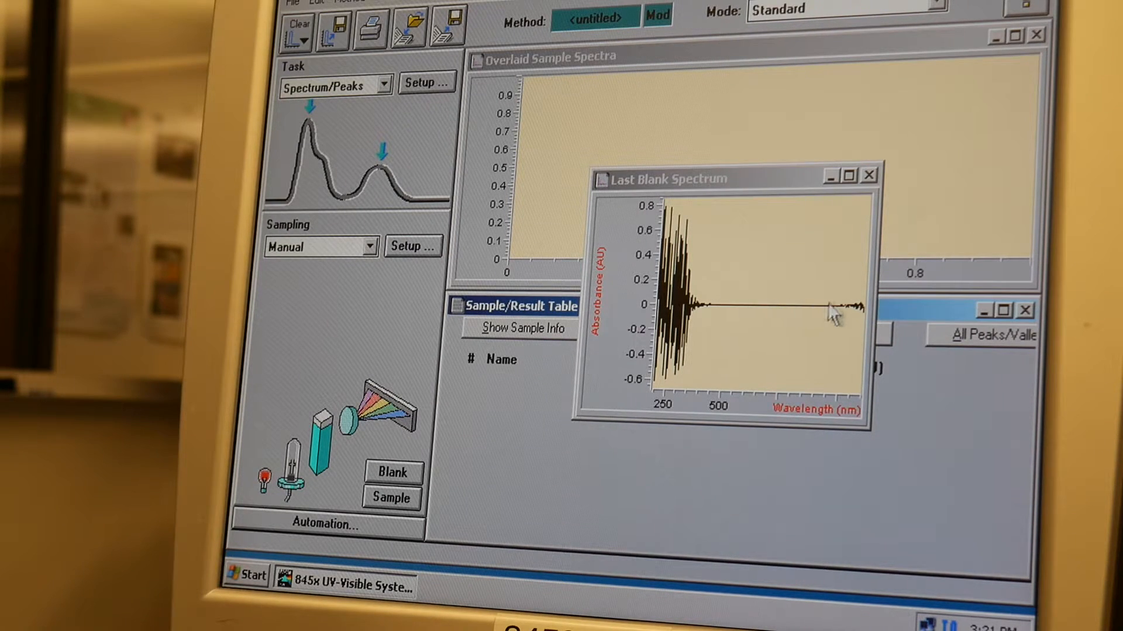
mouse_move(834, 304)
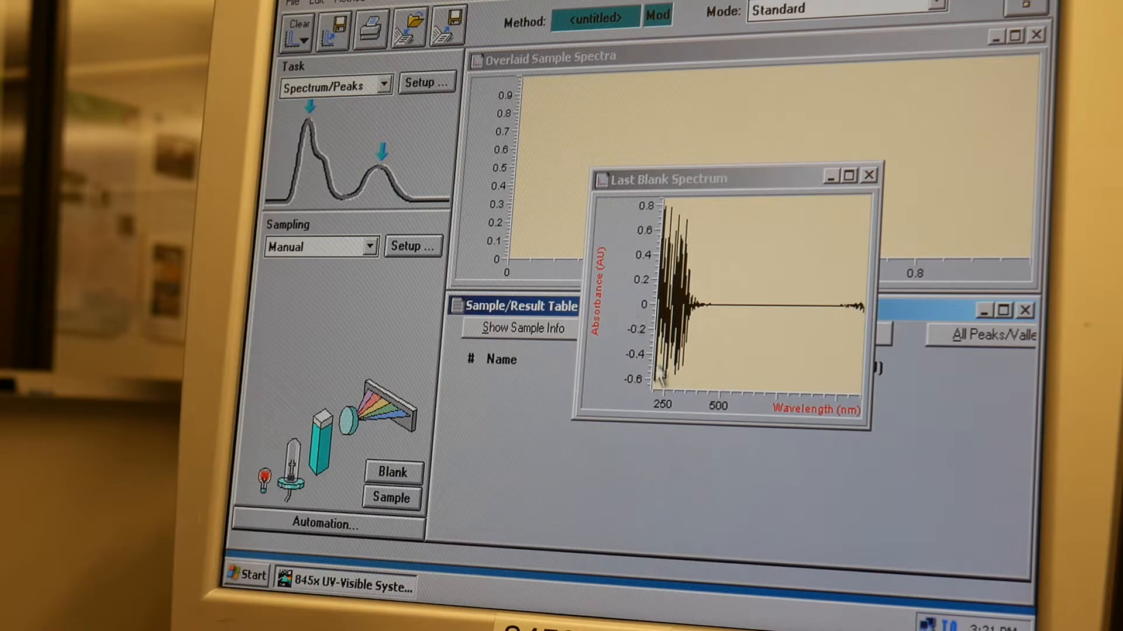
mouse_move(731, 315)
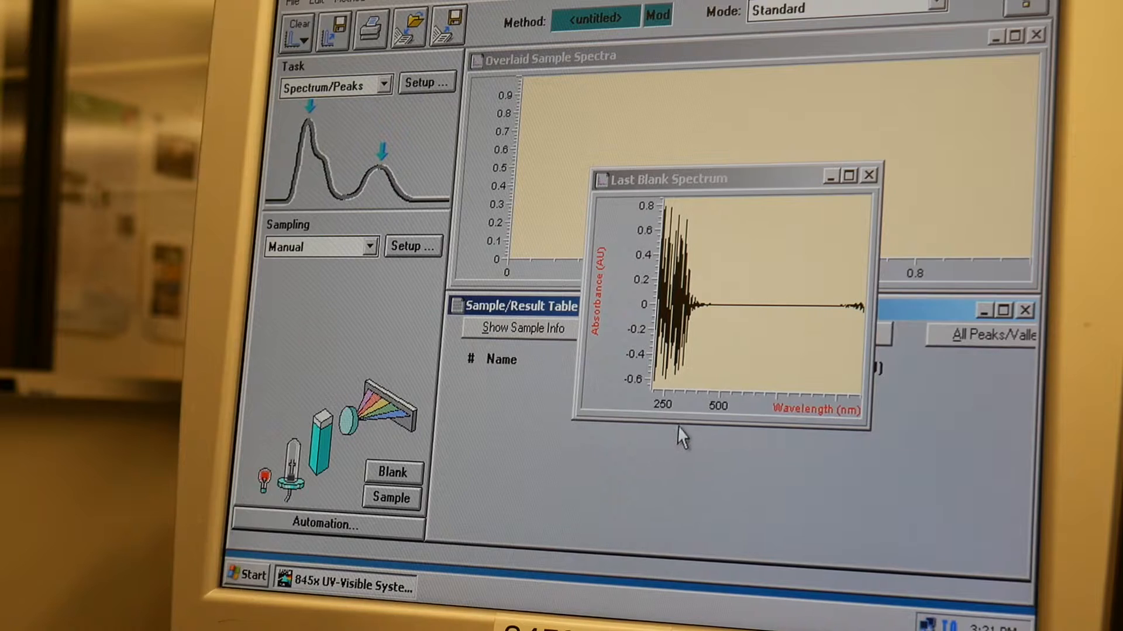
mouse_move(669, 404)
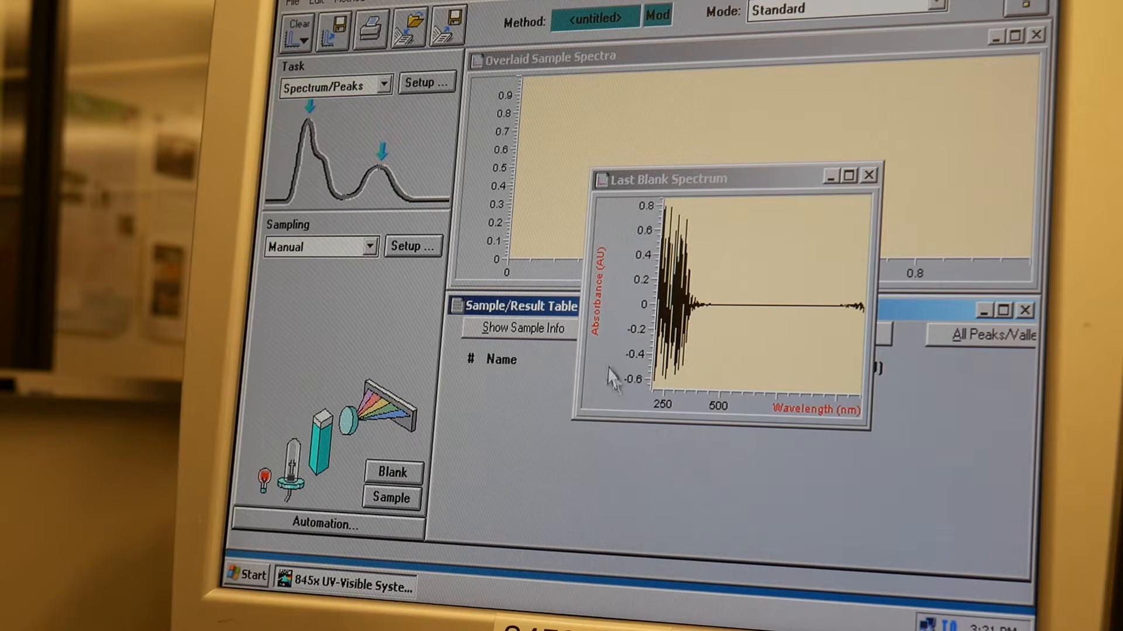
mouse_move(637, 251)
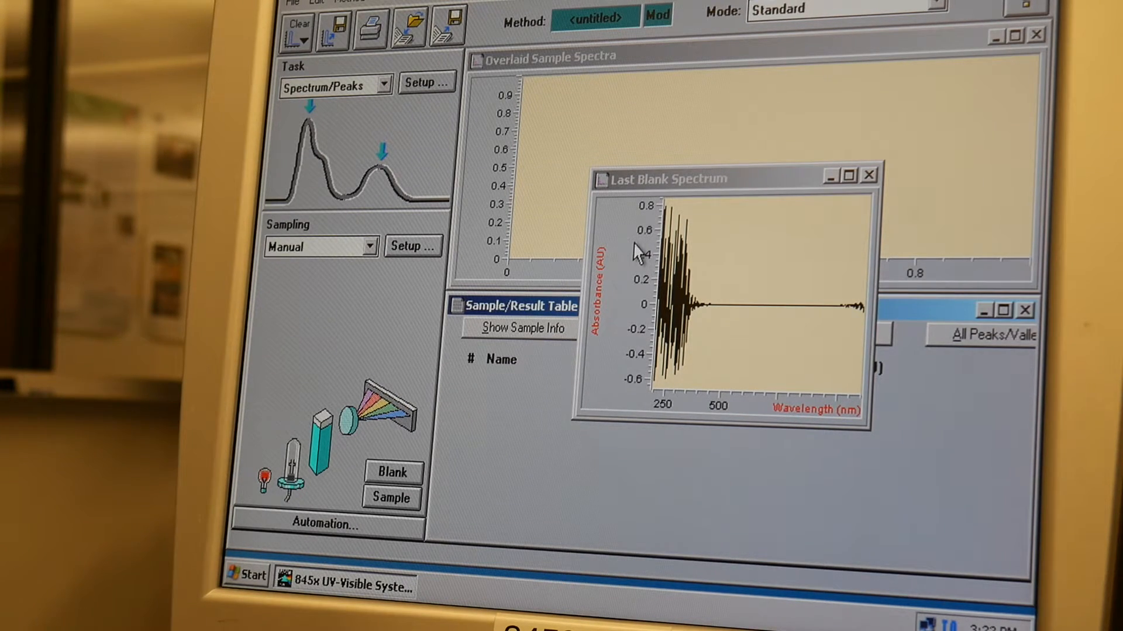
mouse_move(877, 189)
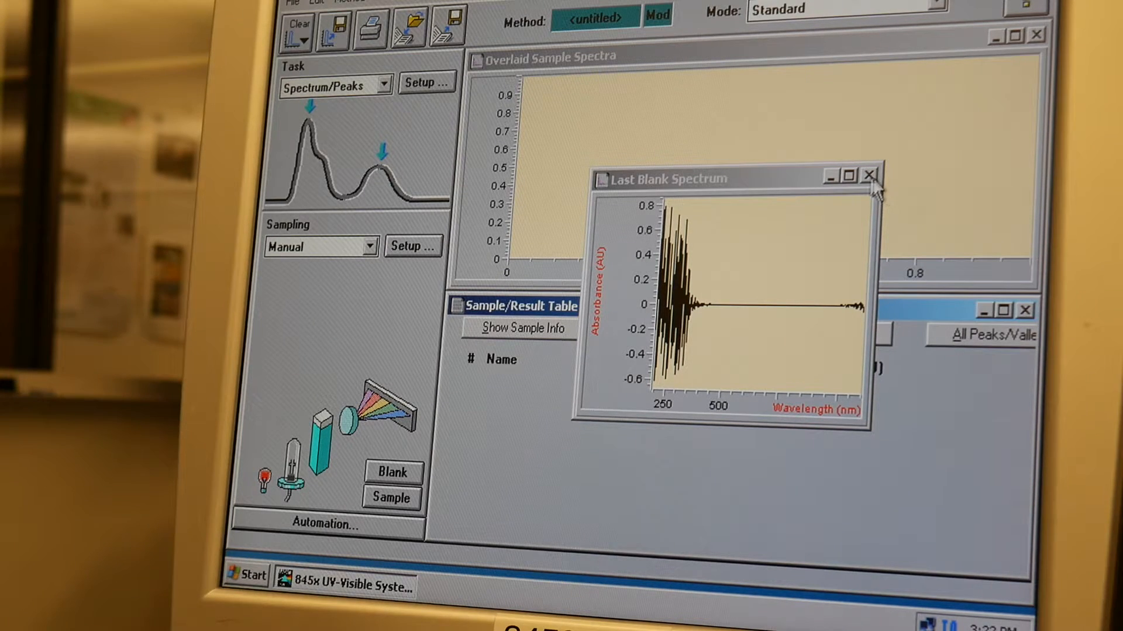
Step: Close the Last Blank Spectrum window
click(868, 175)
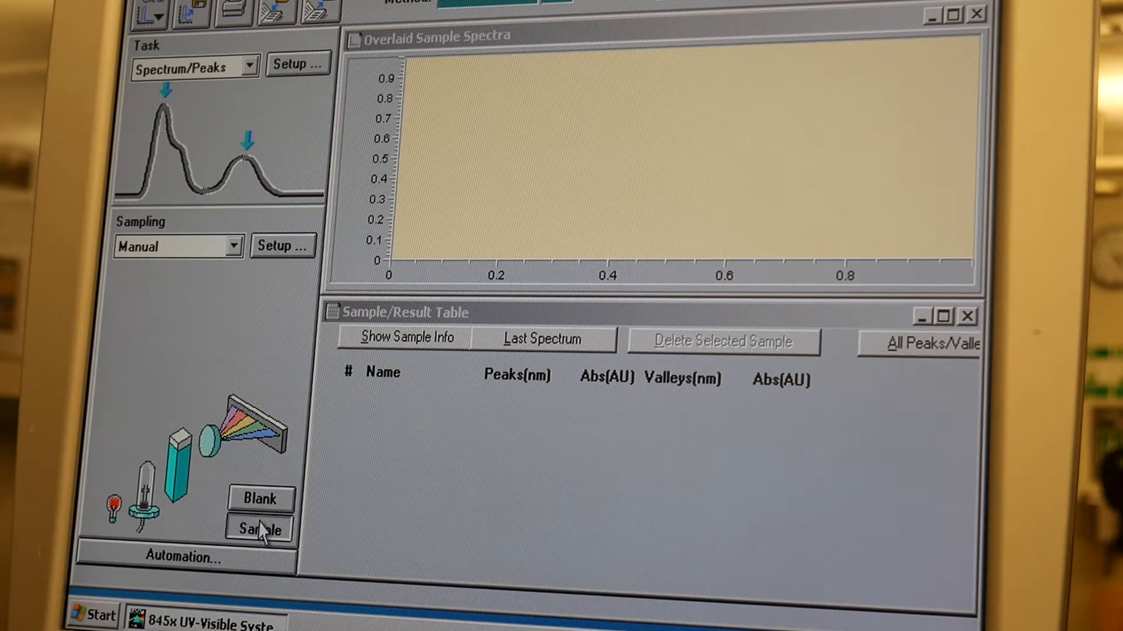
Step: Acquire the sample spectrum, yielding three peak/valley rows with absorbances
click(258, 528)
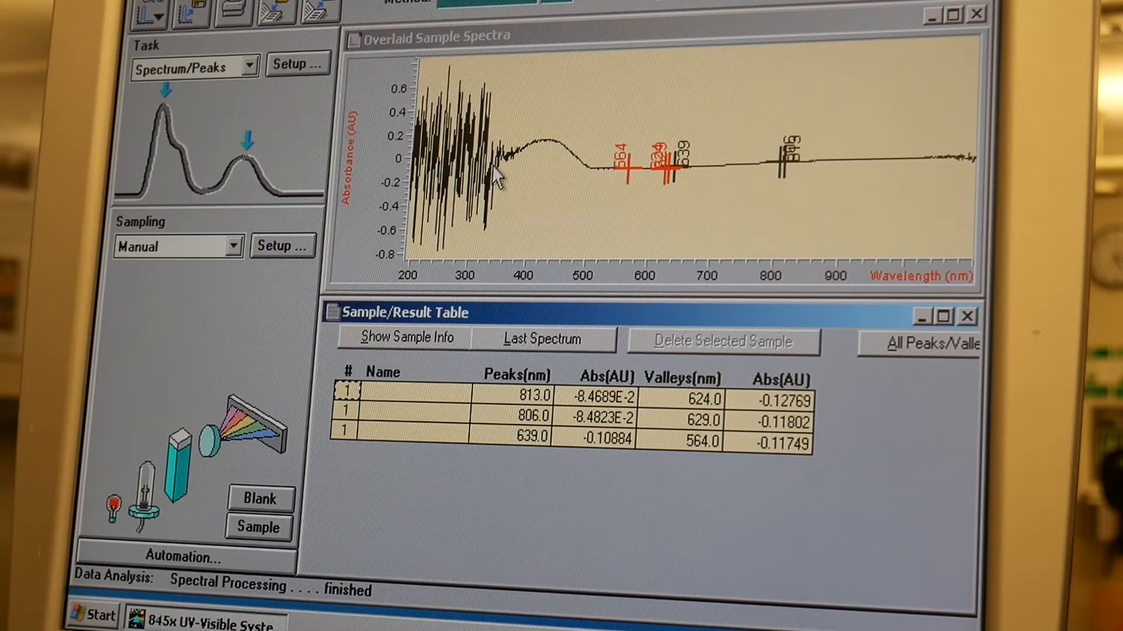
mouse_move(537, 227)
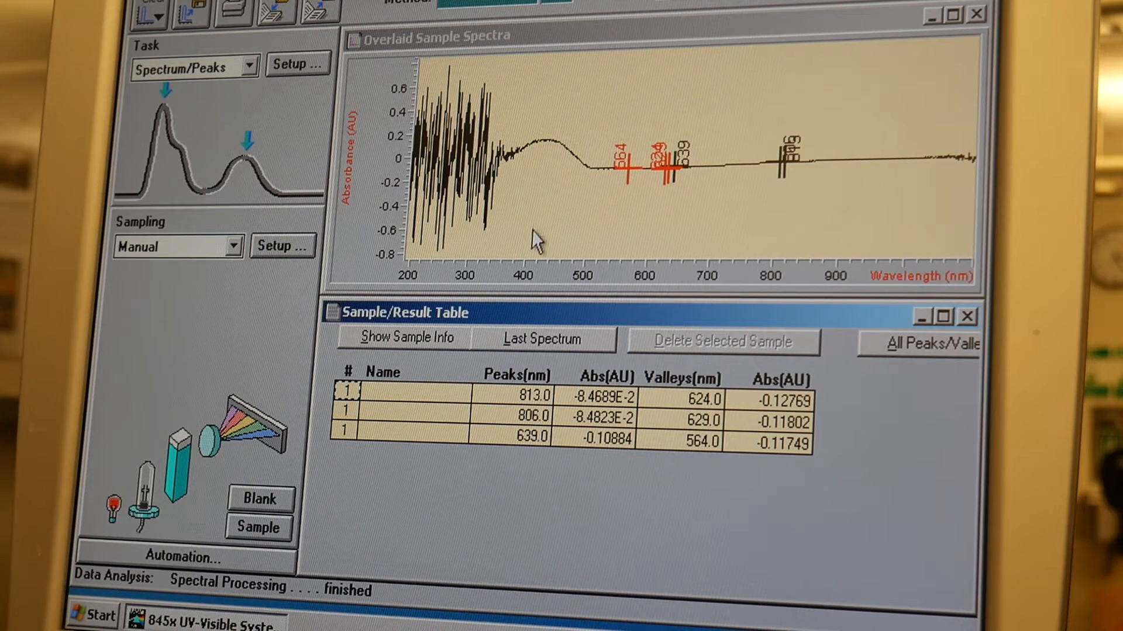
mouse_move(512, 218)
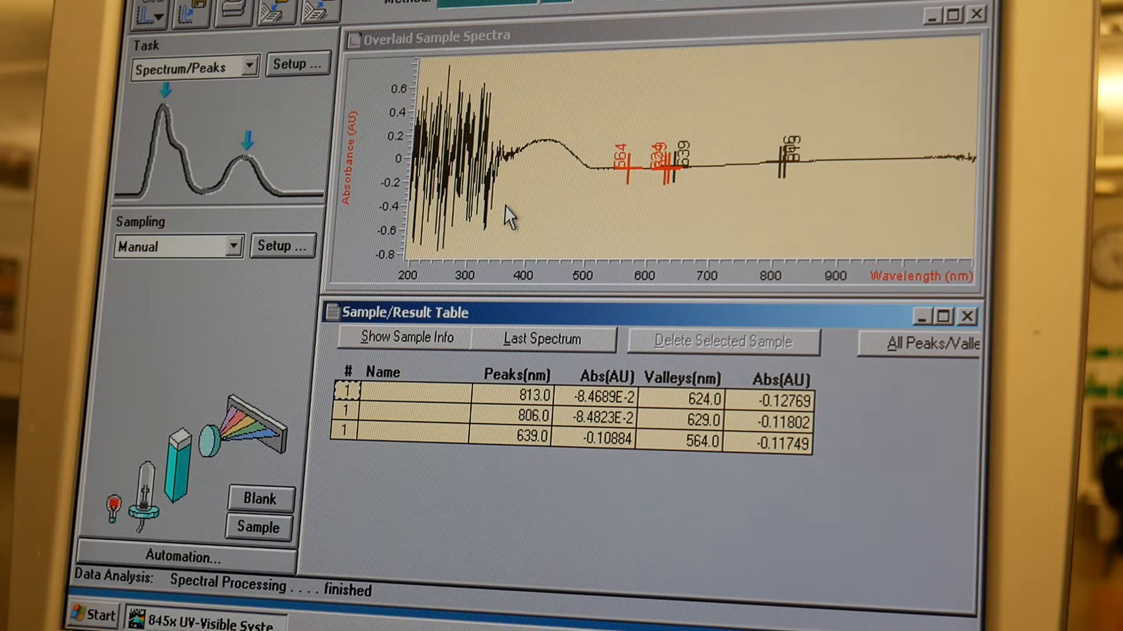
mouse_move(576, 164)
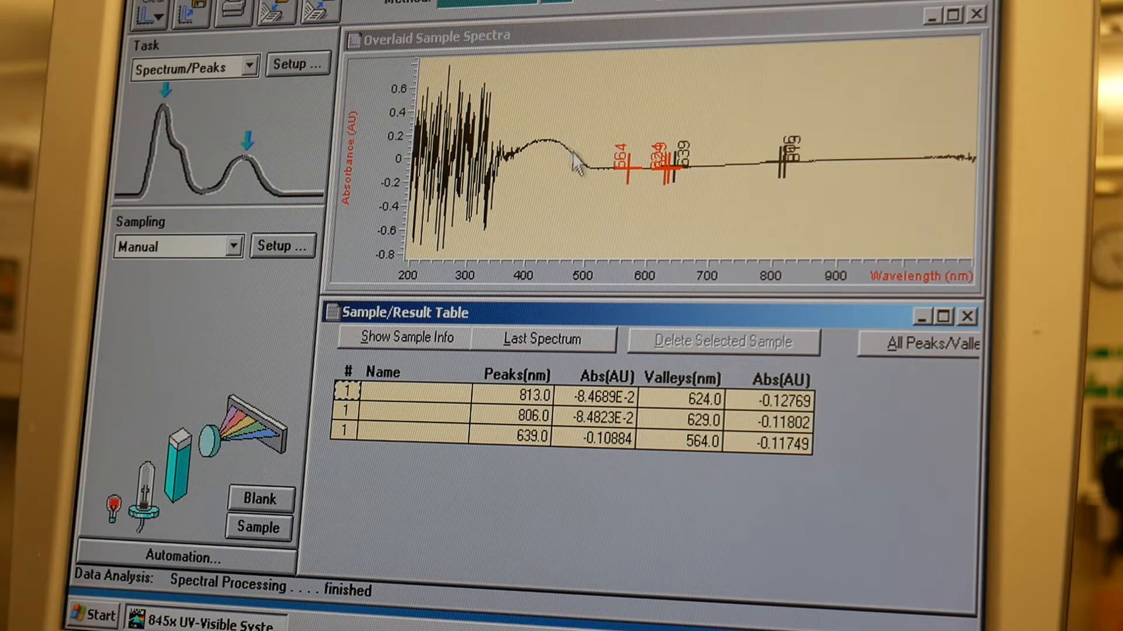
mouse_move(666, 175)
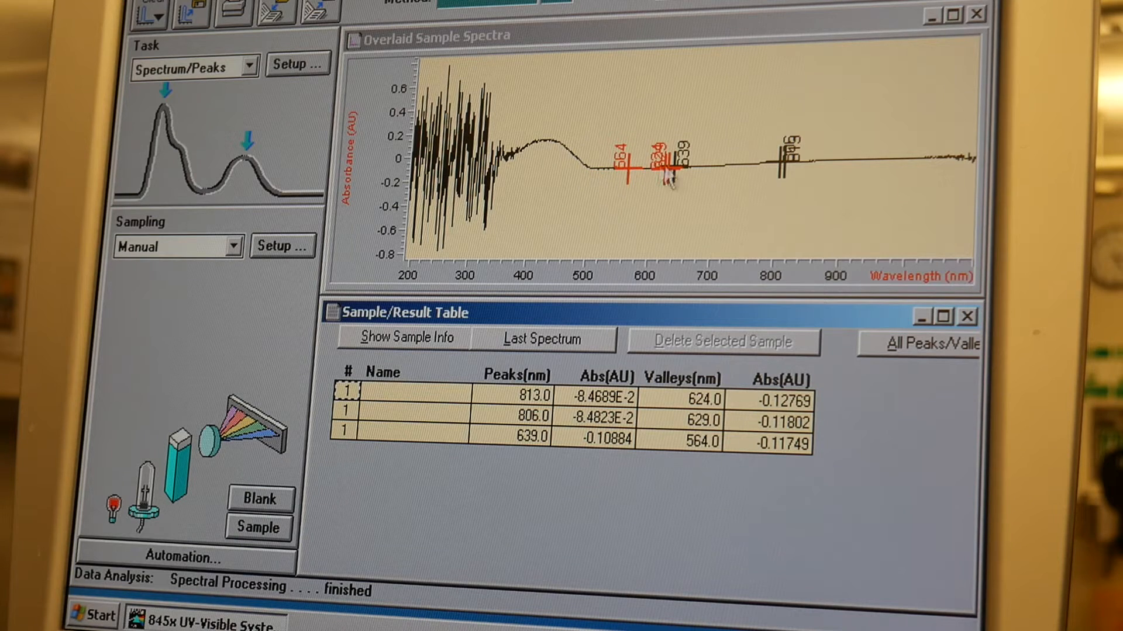
mouse_move(789, 172)
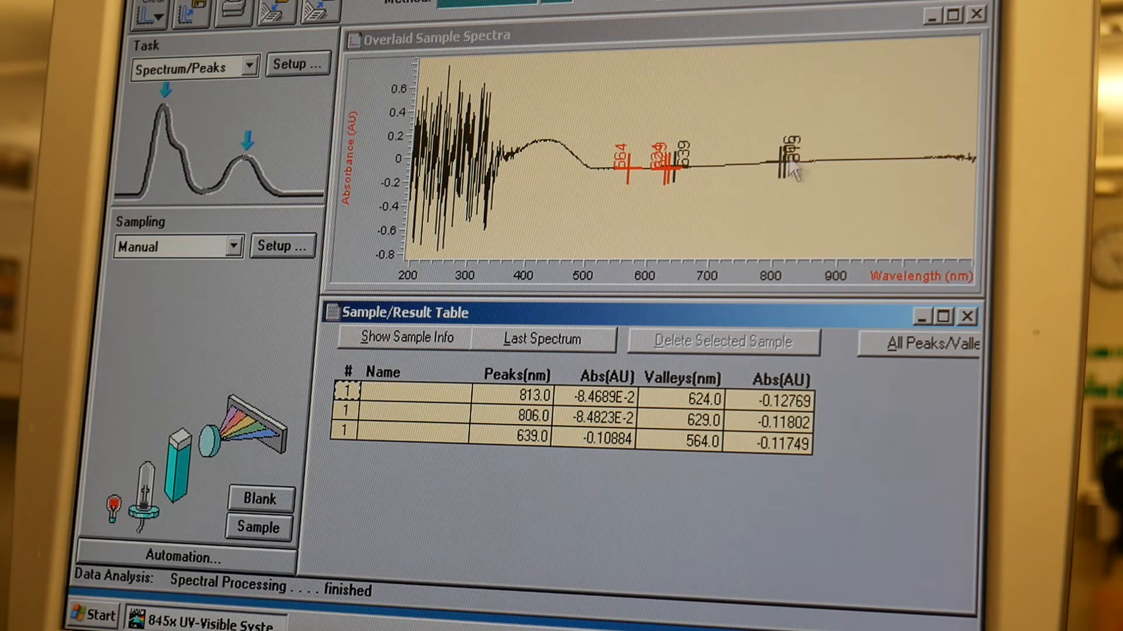
mouse_move(551, 143)
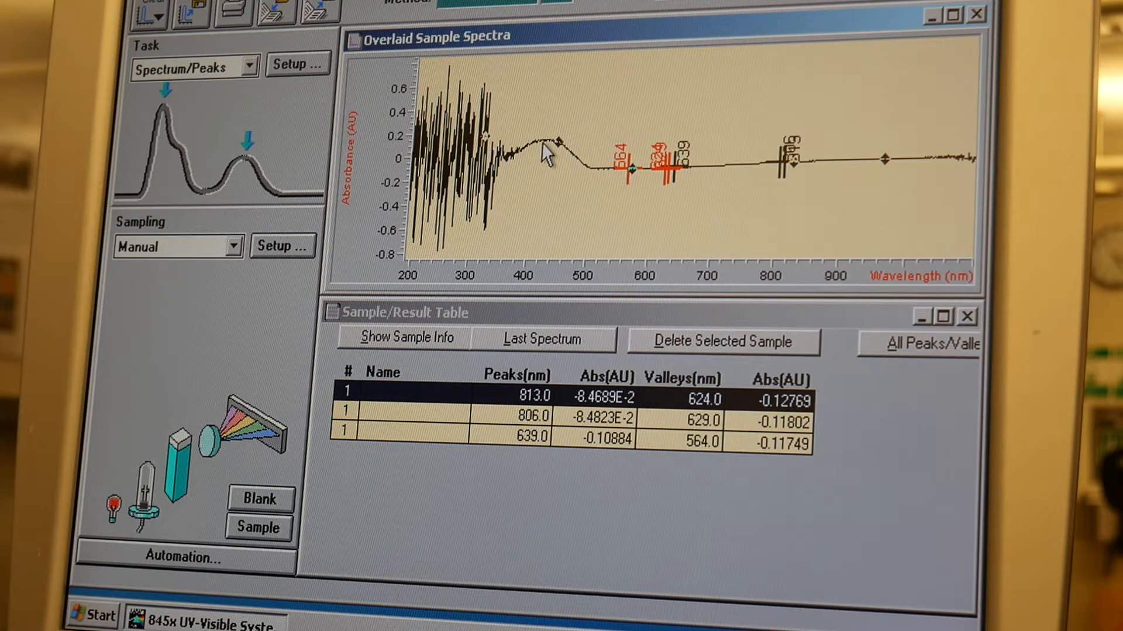
mouse_move(469, 261)
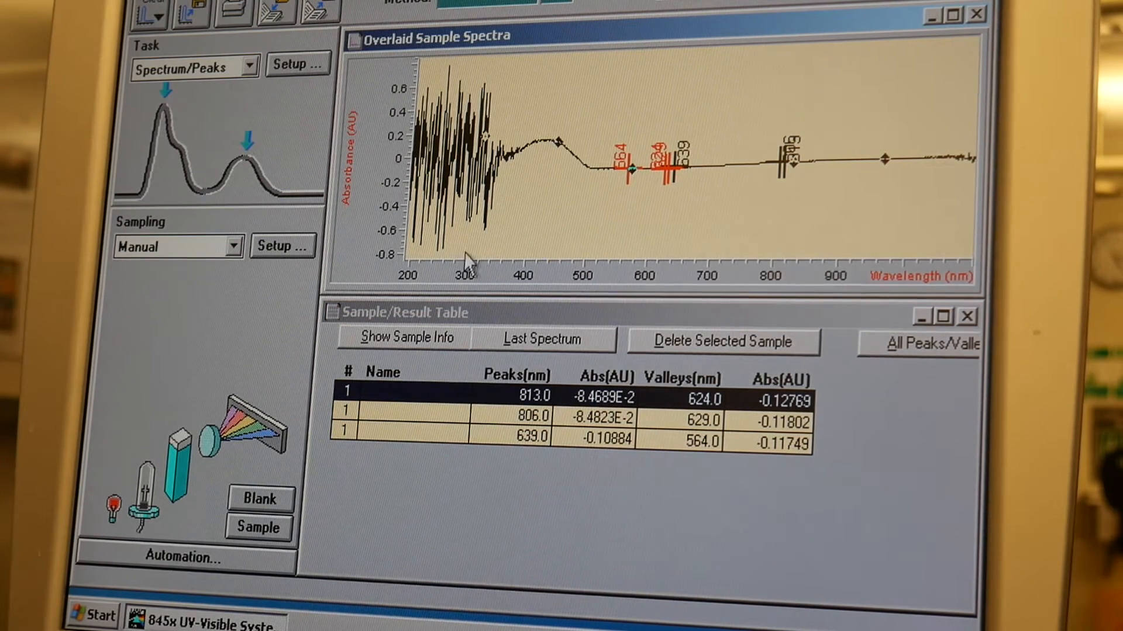
Step: Open the Task dropdown list of analysis types
click(248, 66)
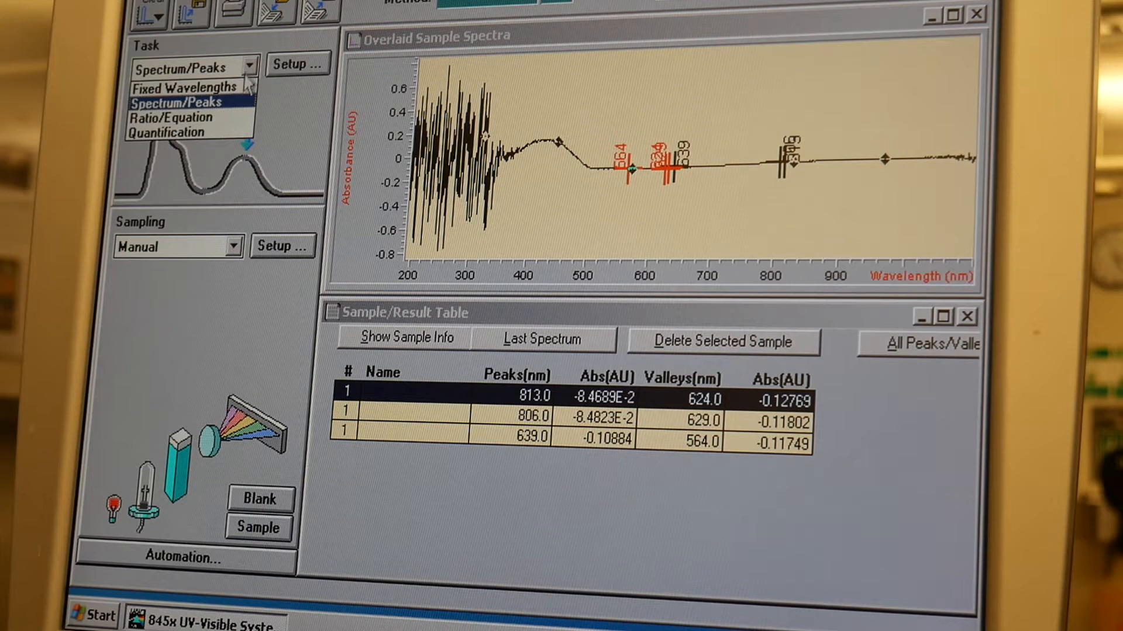
mouse_move(329, 129)
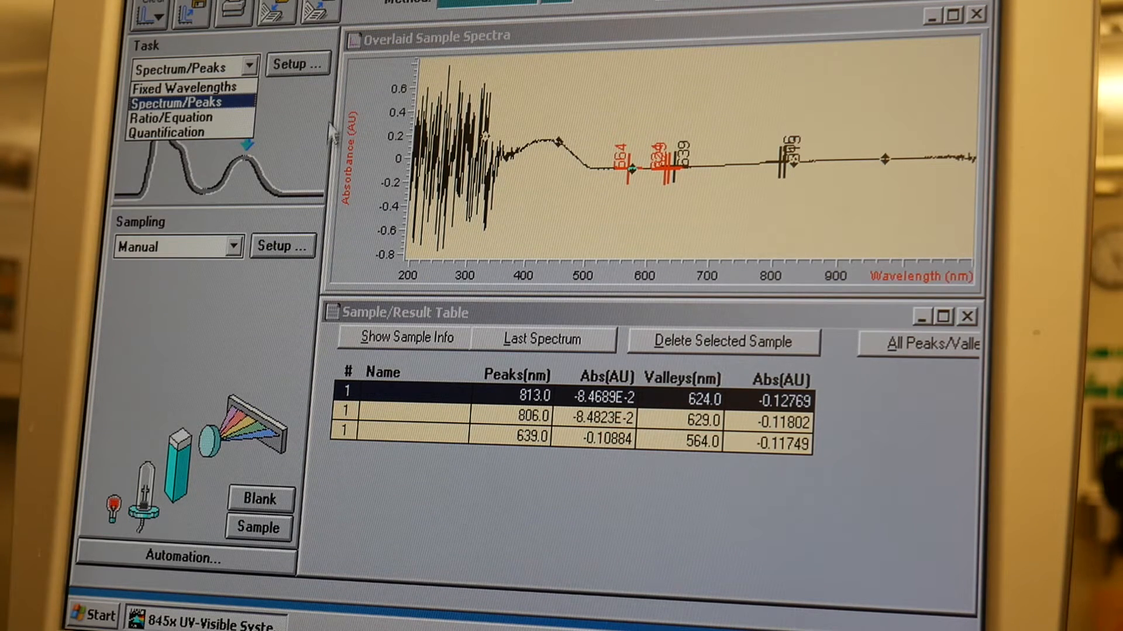
mouse_move(526, 158)
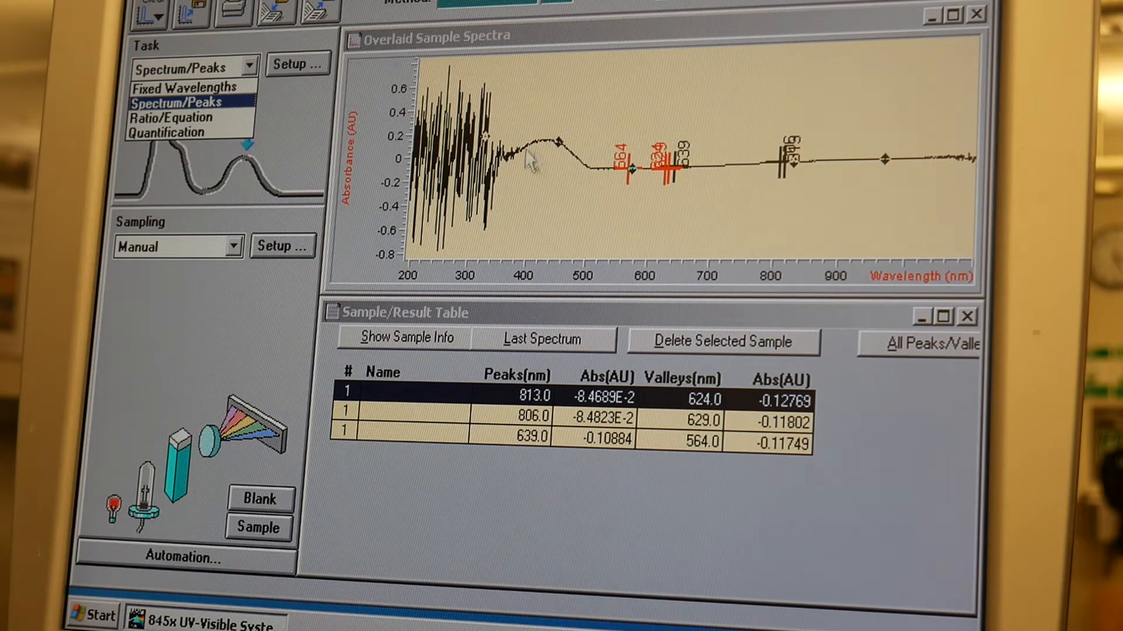
Step: Switch to Fixed Wavelengths at 425 nm, giving absorbance 0.13687
click(187, 87)
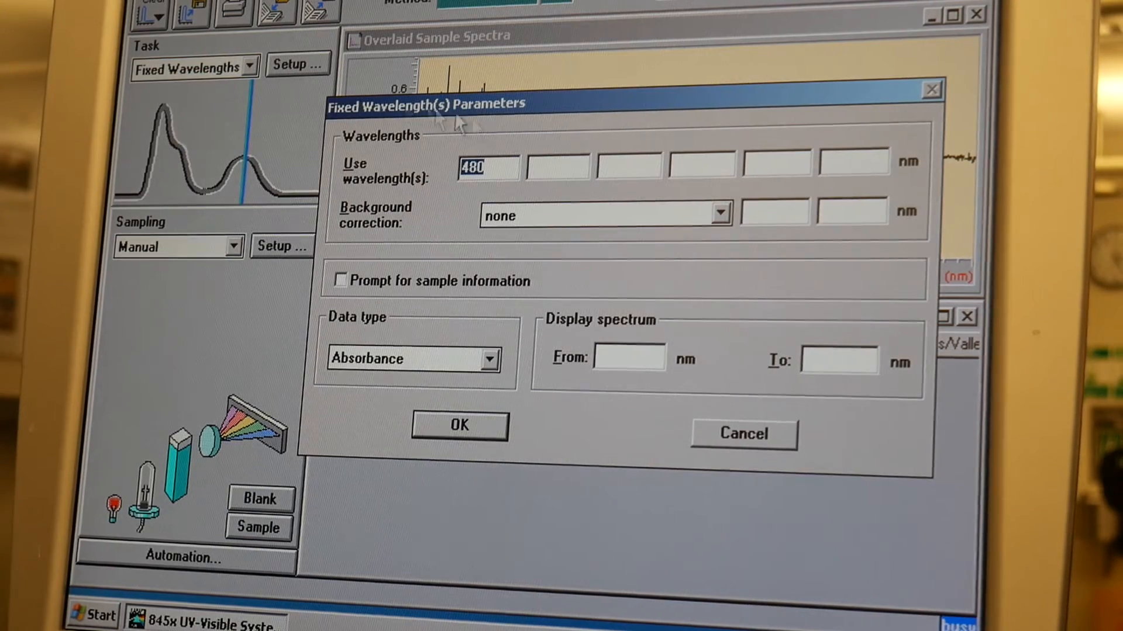
mouse_move(501, 163)
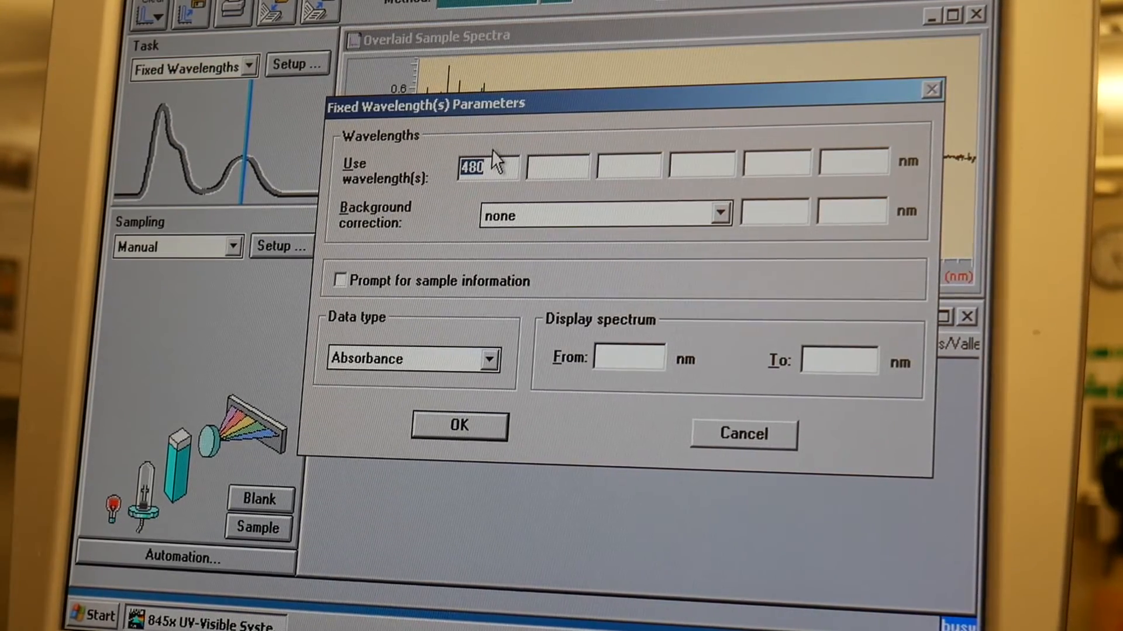
text(425)
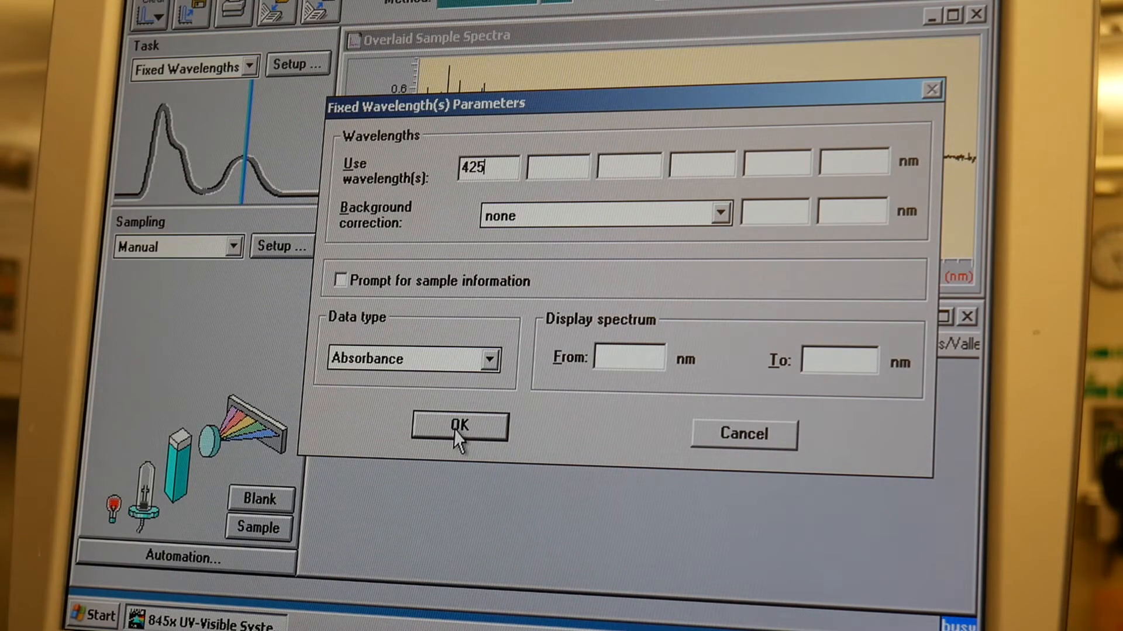
click(458, 427)
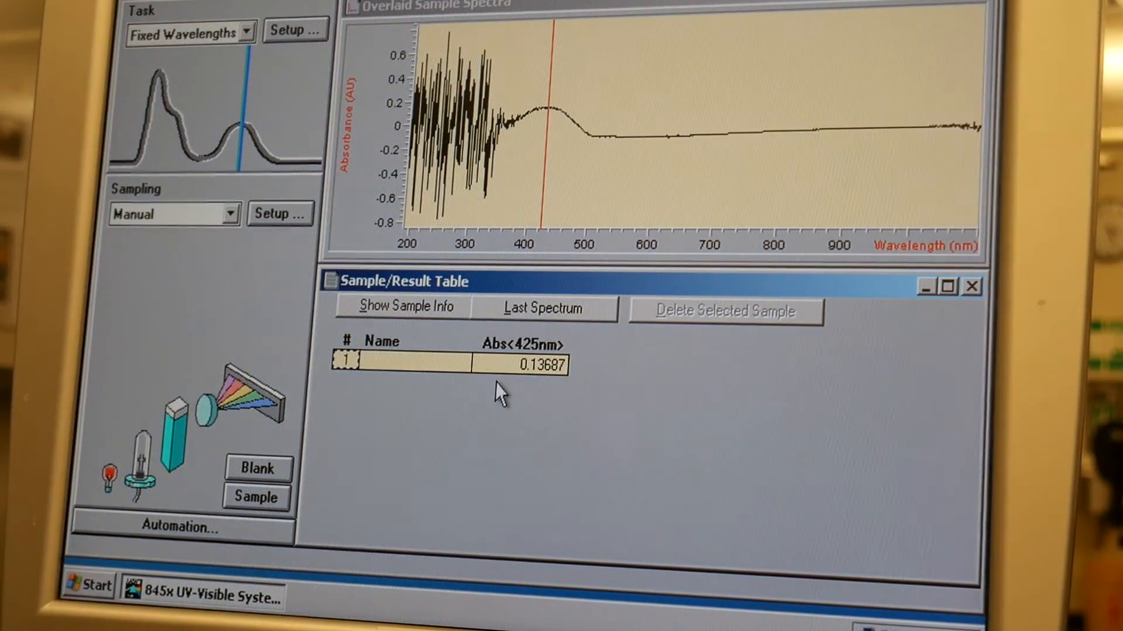
Step: Return to Spectrum/Peaks and attempt File > Export Selected Spectrum As CSV
click(188, 32)
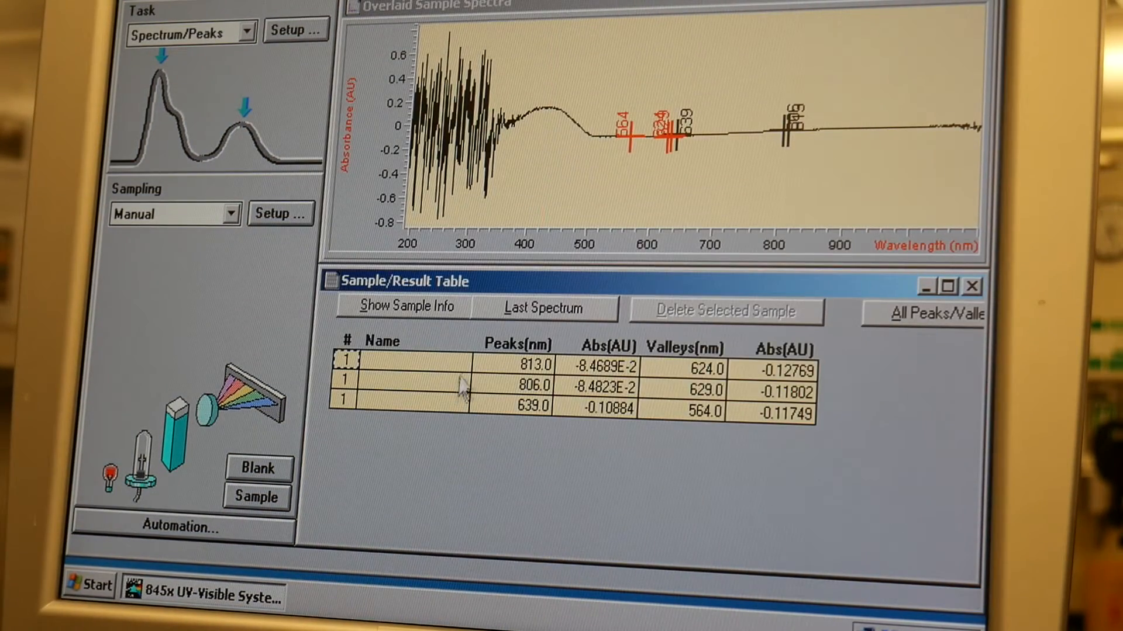
mouse_move(537, 118)
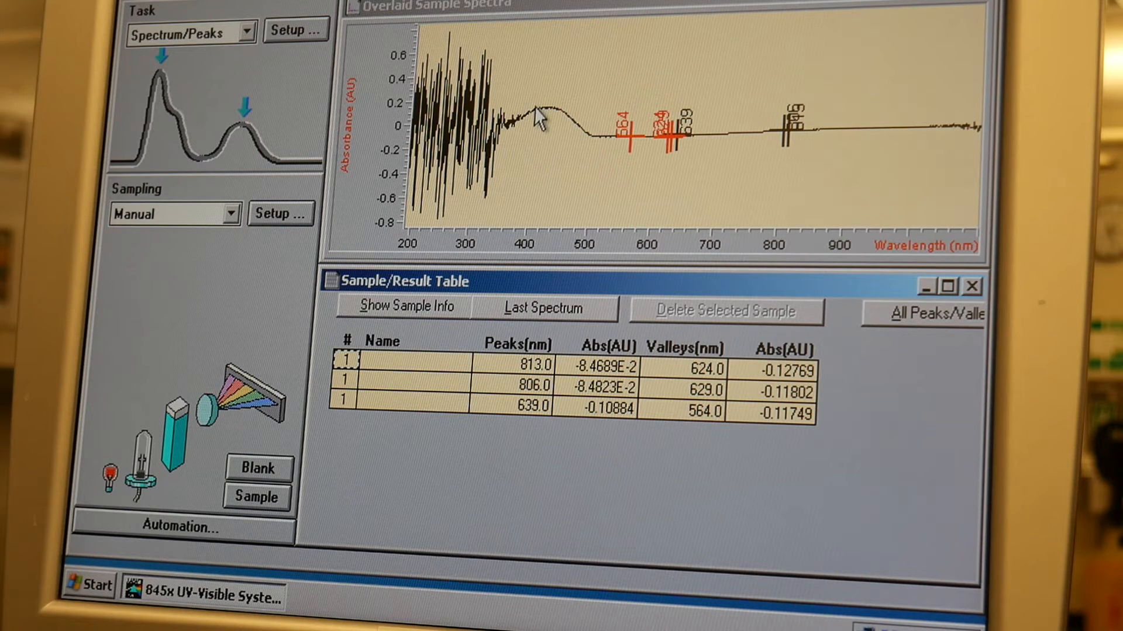
click(140, 7)
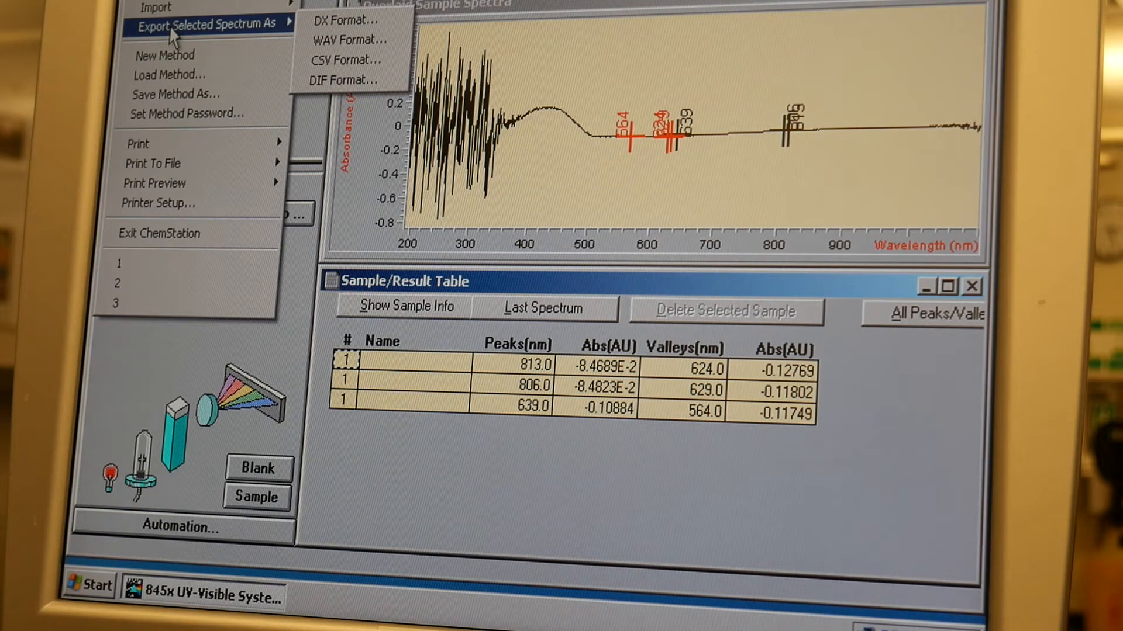
mouse_move(346, 60)
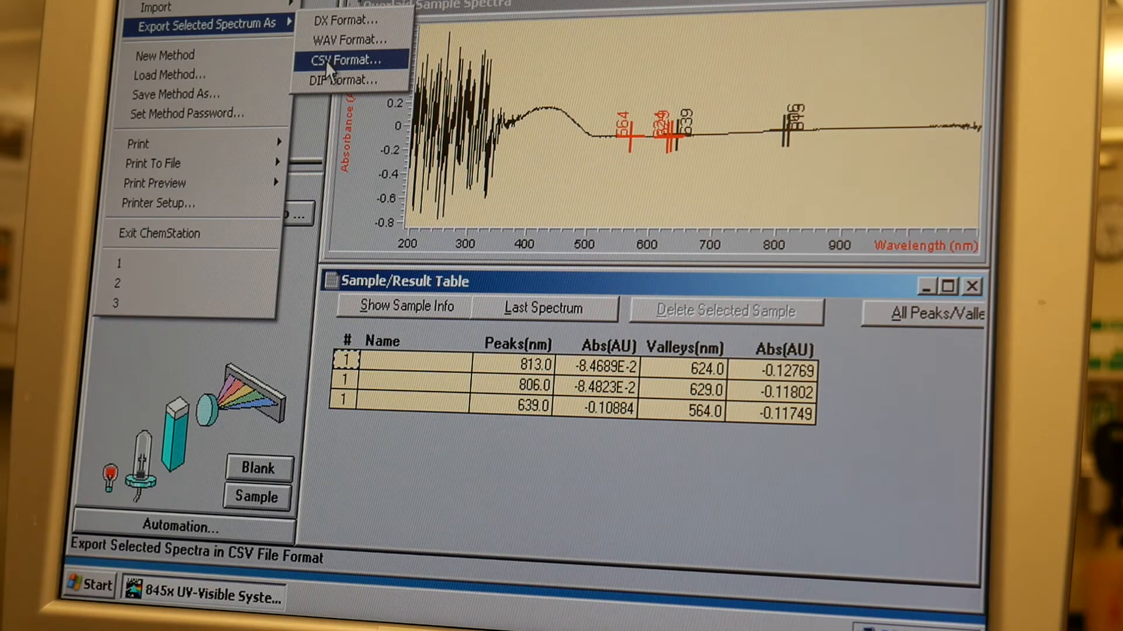
mouse_move(332, 77)
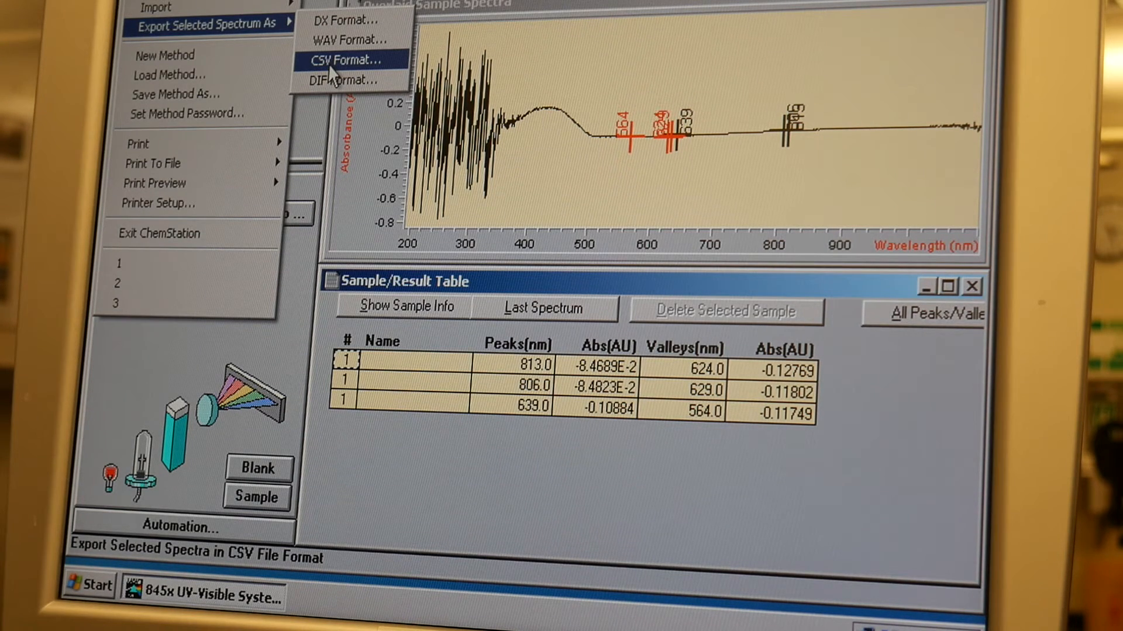
click(350, 61)
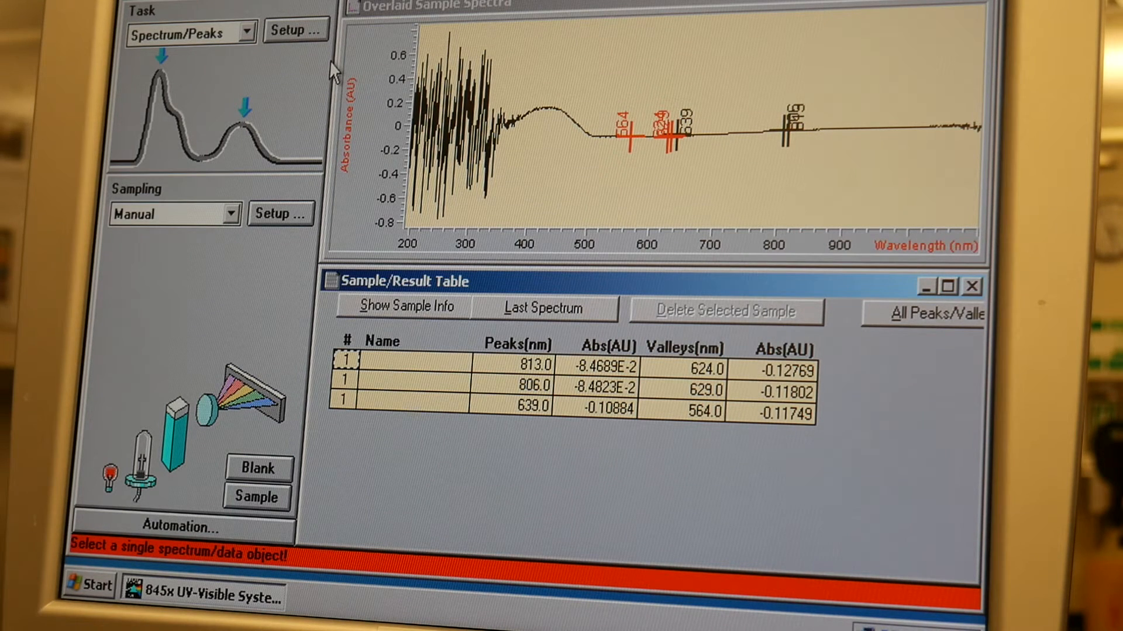
mouse_move(422, 100)
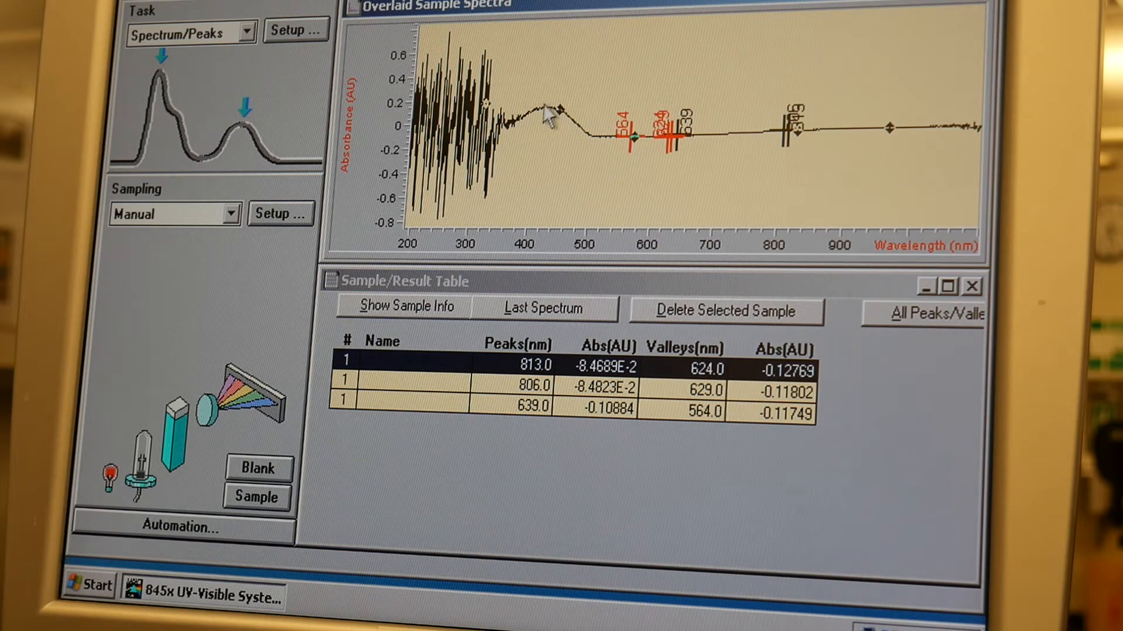
mouse_move(533, 115)
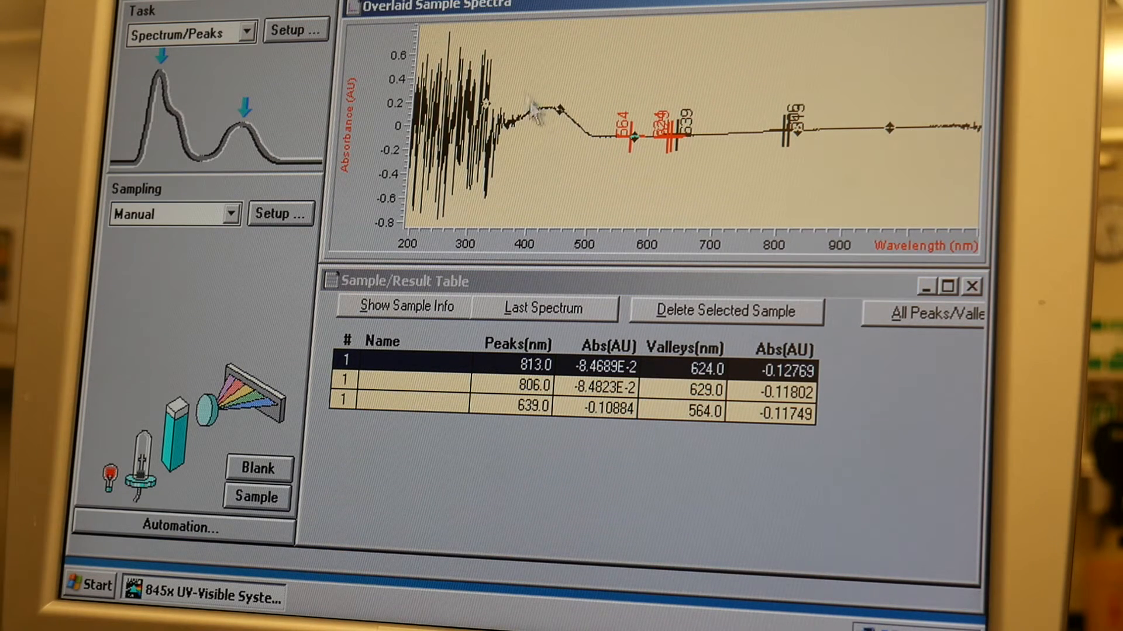
mouse_move(813, 150)
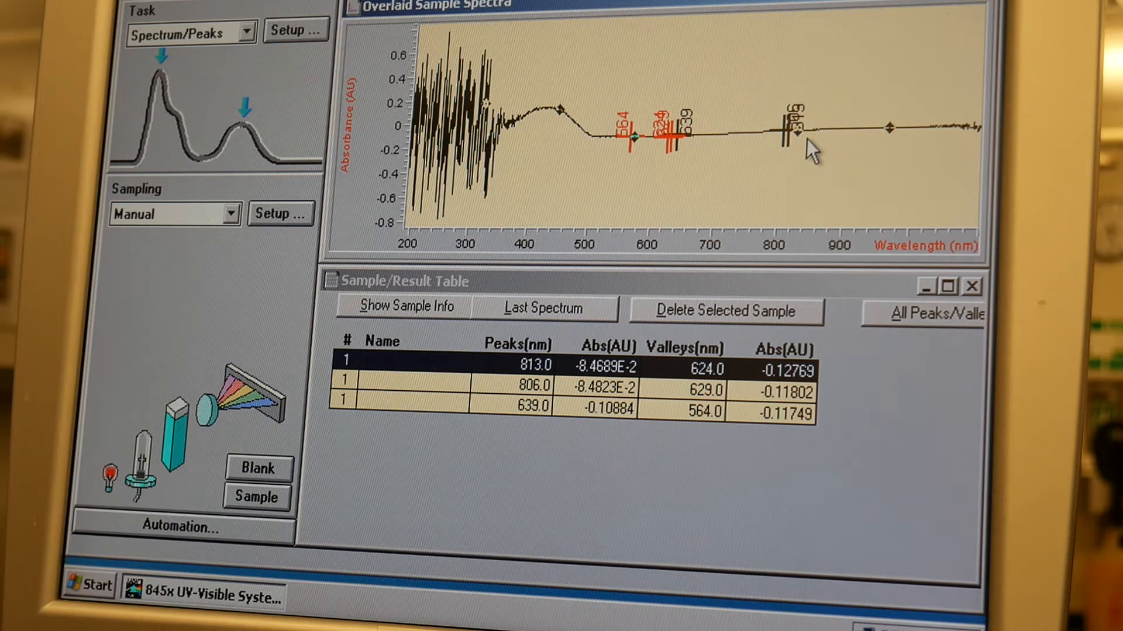
mouse_move(845, 323)
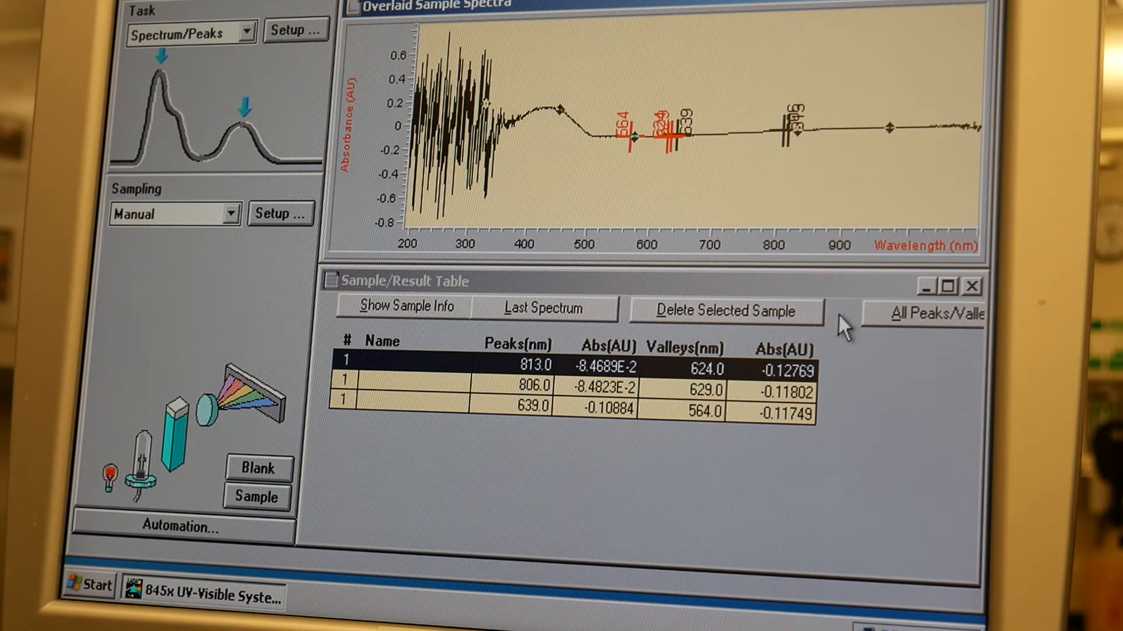
mouse_move(563, 125)
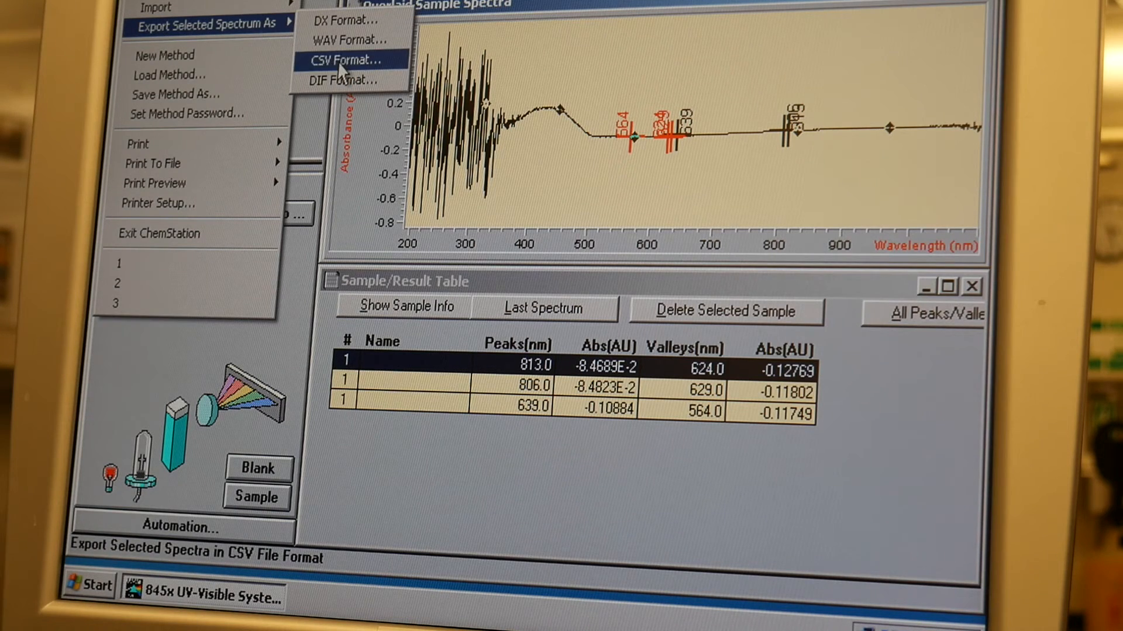
Step: Export the sample spectrum as CSV into c:\hpchem\1\data
click(350, 60)
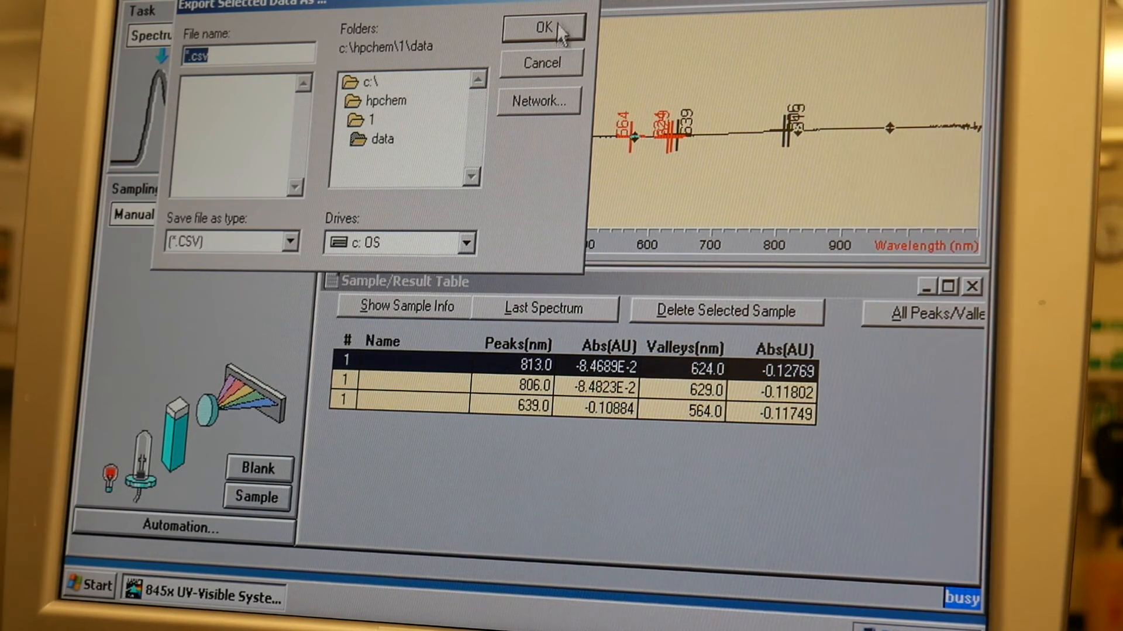
mouse_move(587, 4)
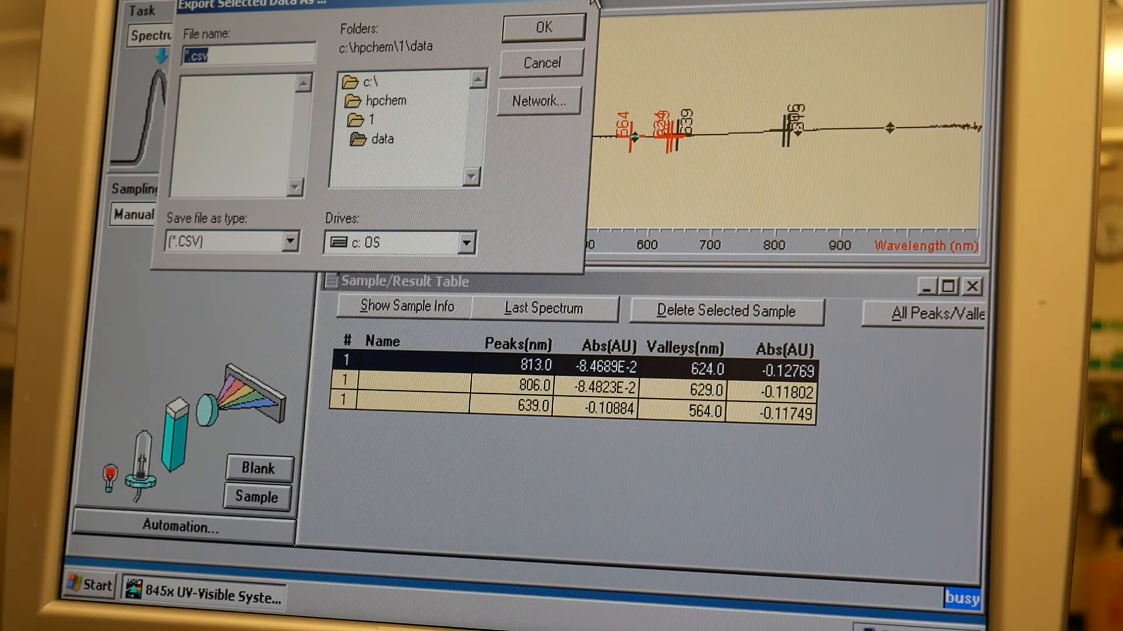
click(542, 26)
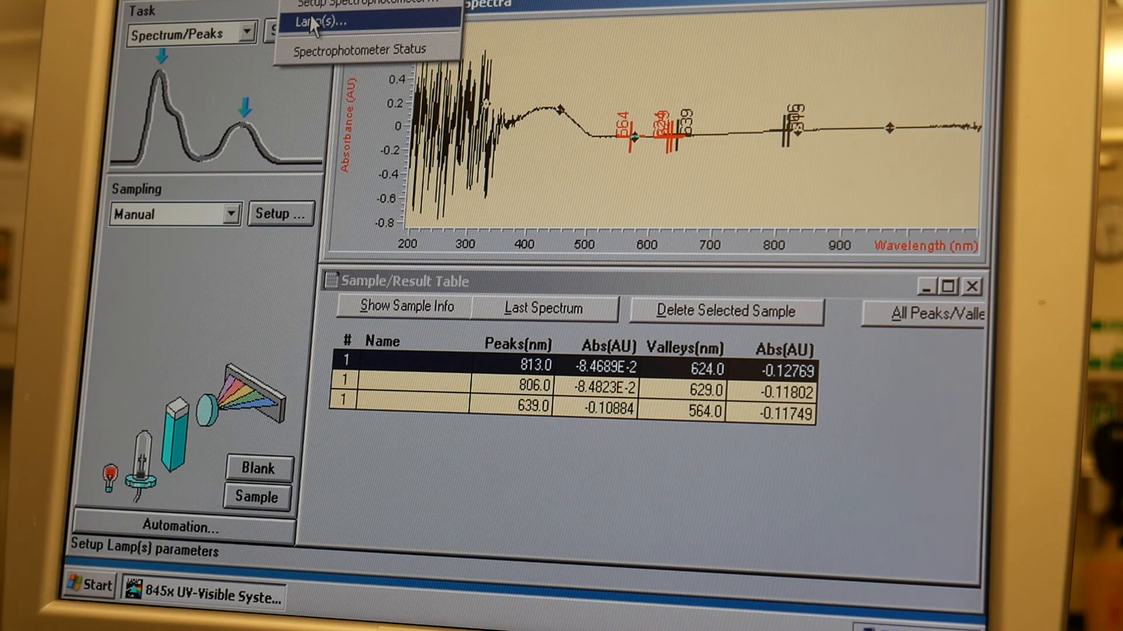
Step: Turn both the deuterium and tungsten lamps off
click(319, 22)
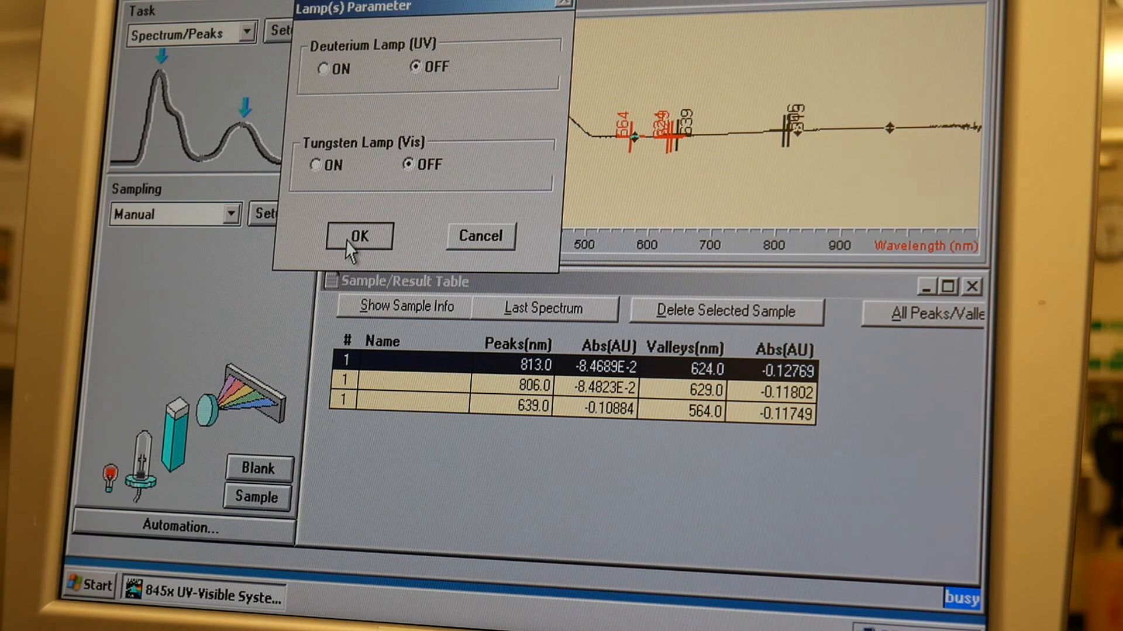
click(358, 235)
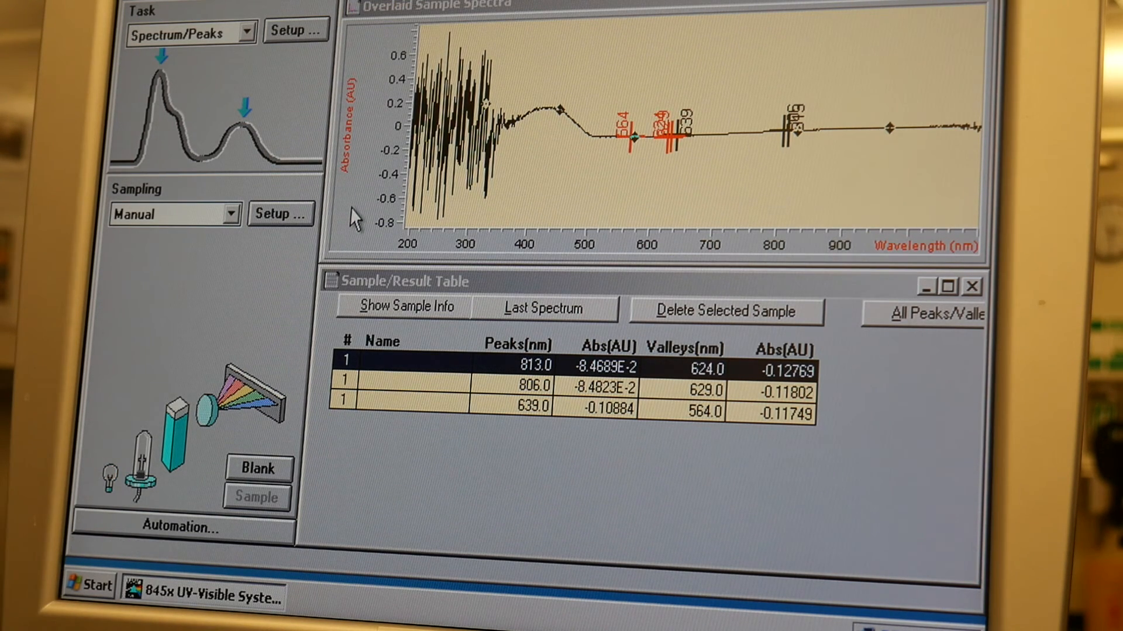
mouse_move(365, 179)
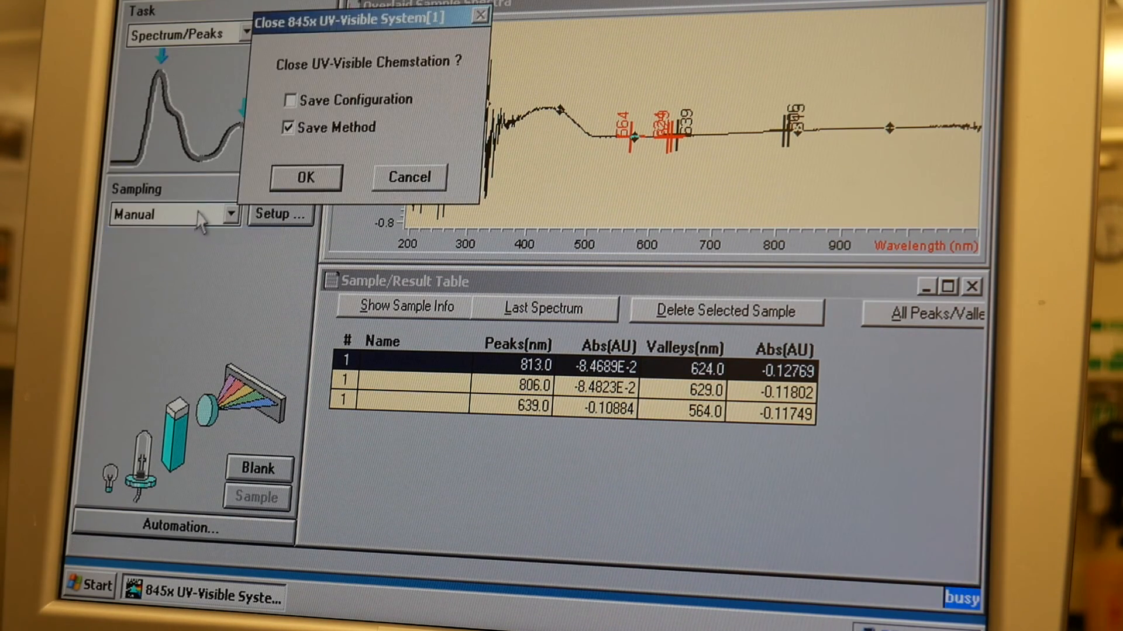
Step: Uncheck Save Method in the Close 845x UV-Visible System dialog and confirm closing
click(288, 127)
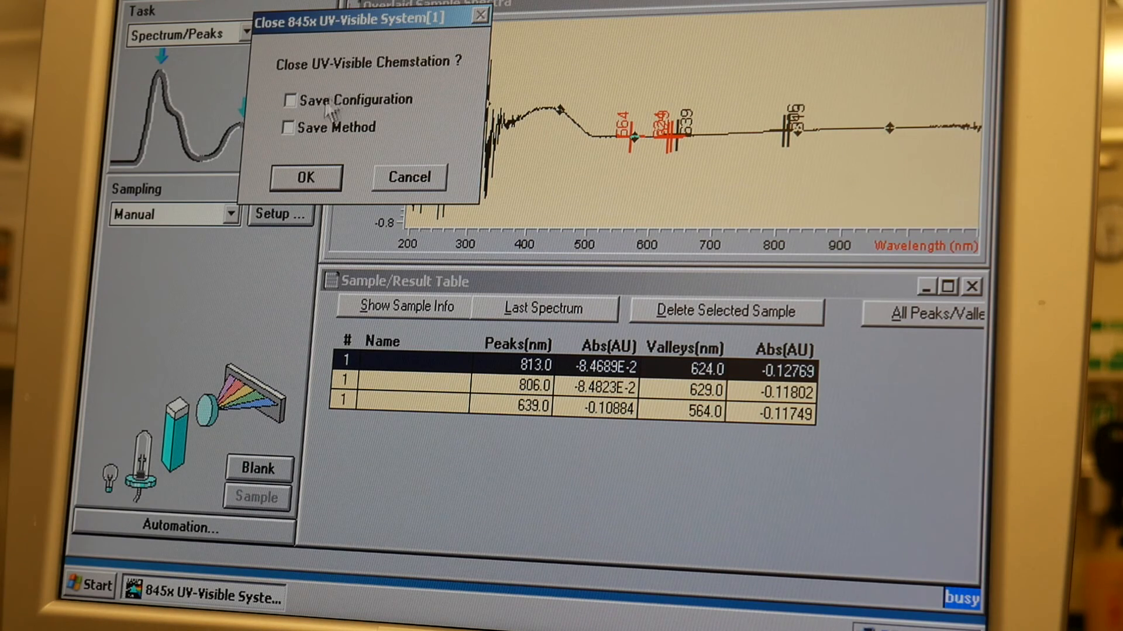
click(304, 177)
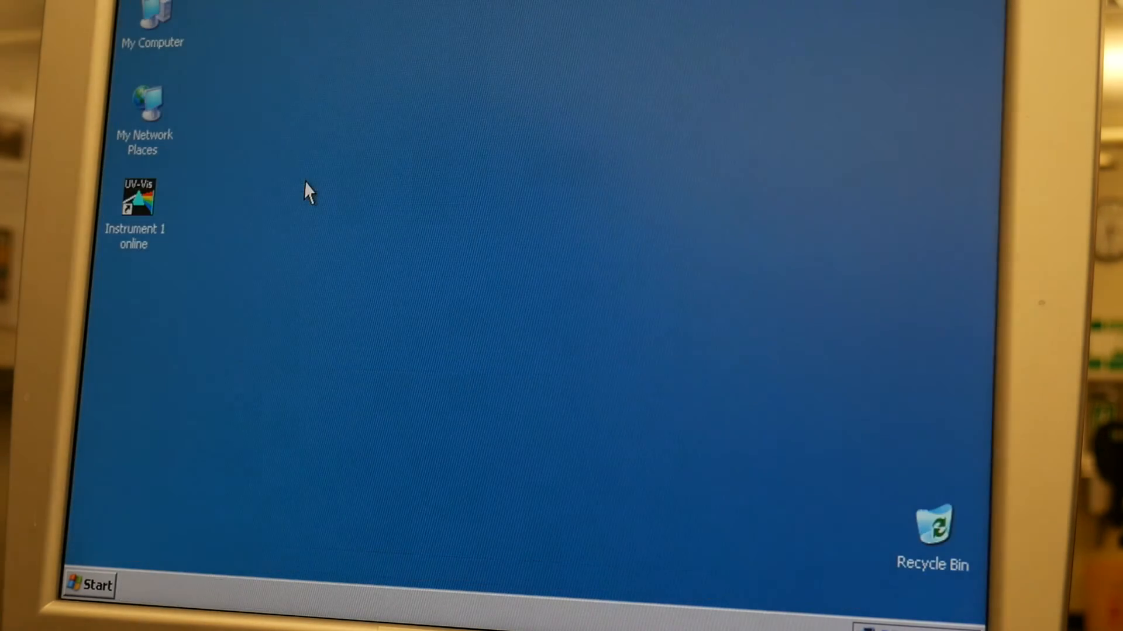